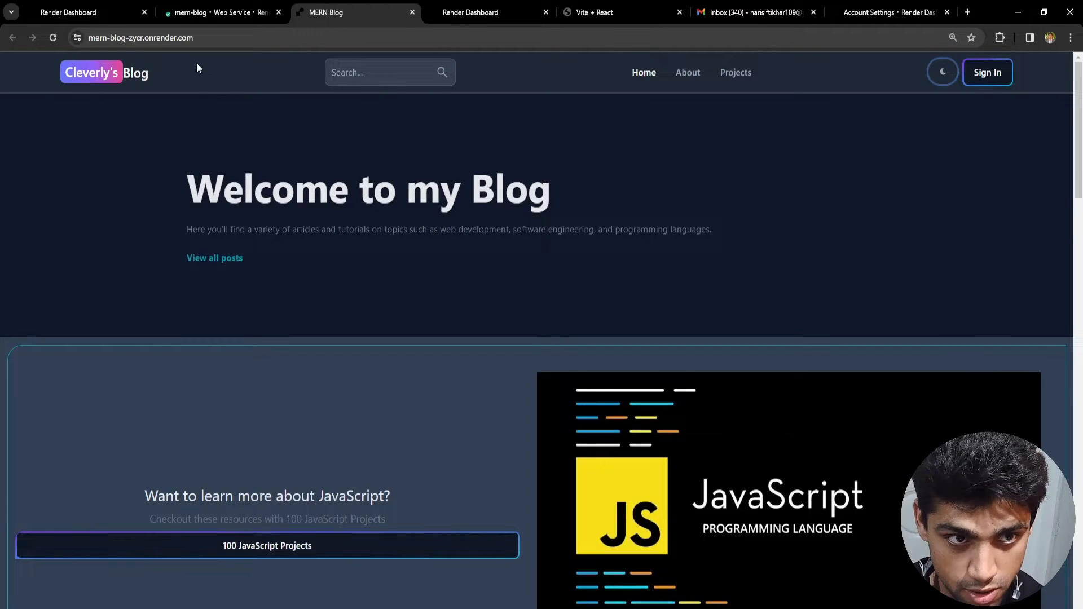
Step: Switch from the live Cleverly's Blog page in Chrome to the mern-blog project in VS Code
click(140, 39)
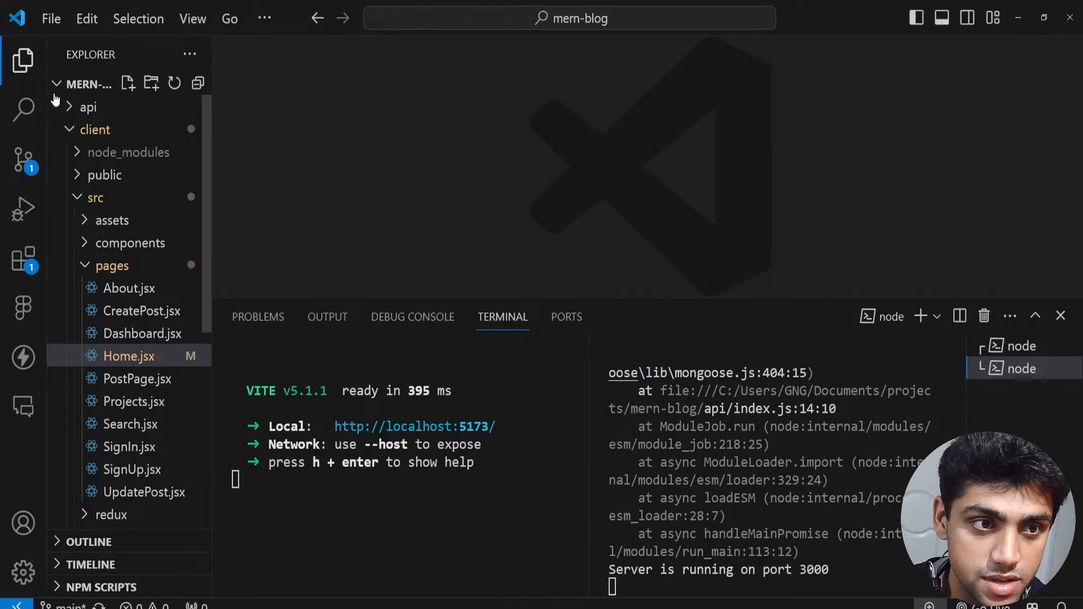
Step: Review the root package.json dev, start and build scripts, then expand the api folder
click(95, 129)
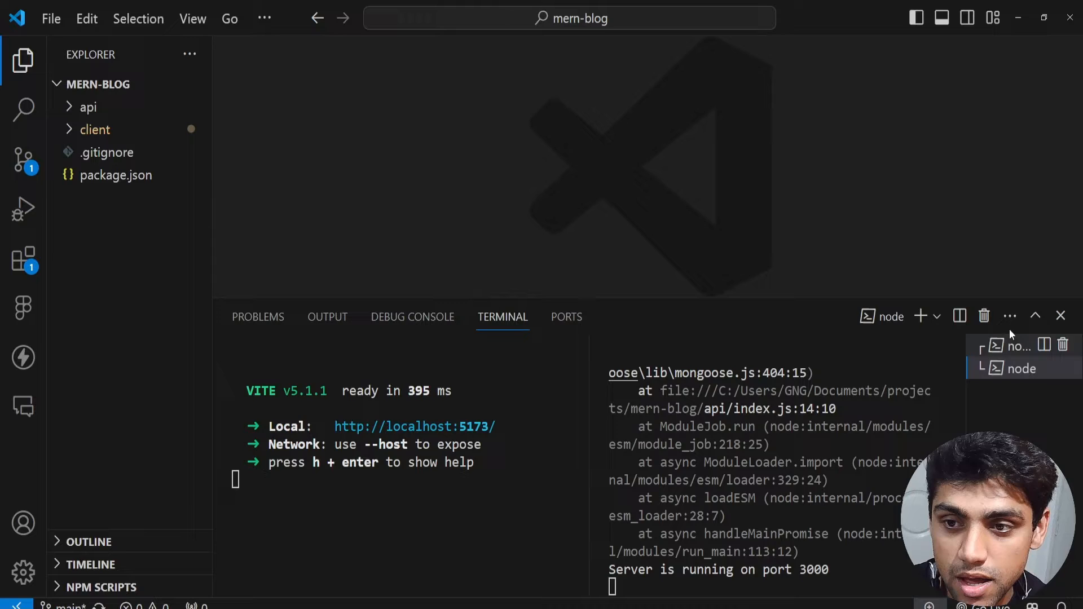
click(1061, 316)
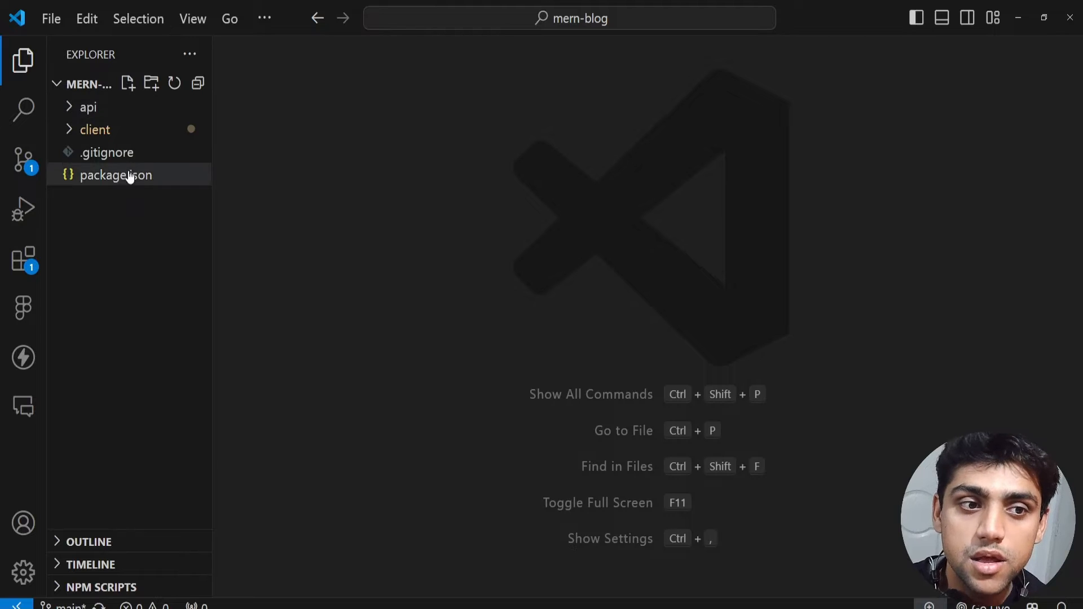
click(88, 107)
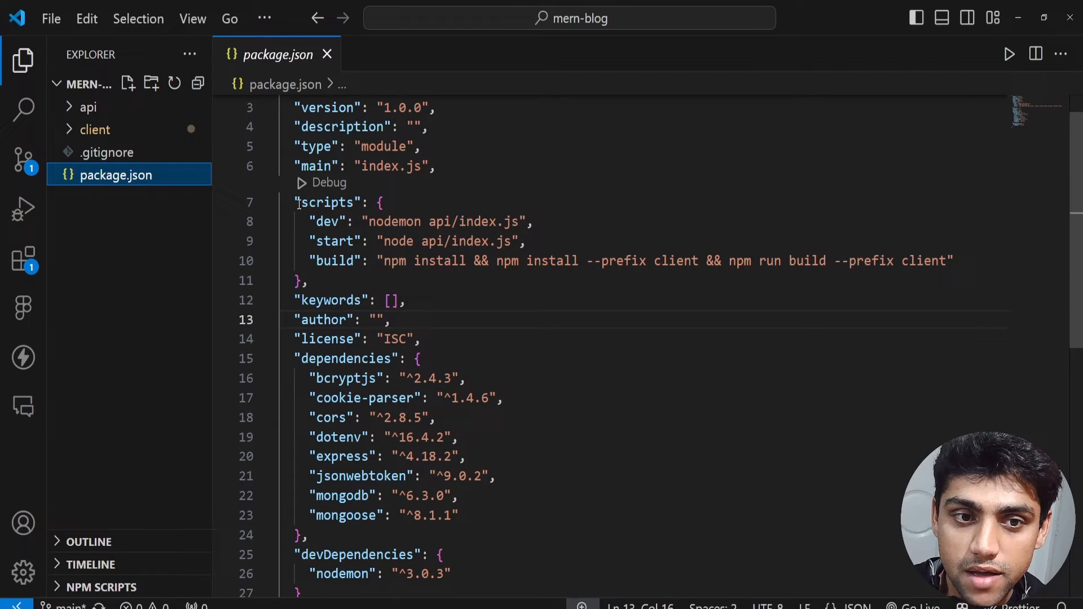
click(310, 261)
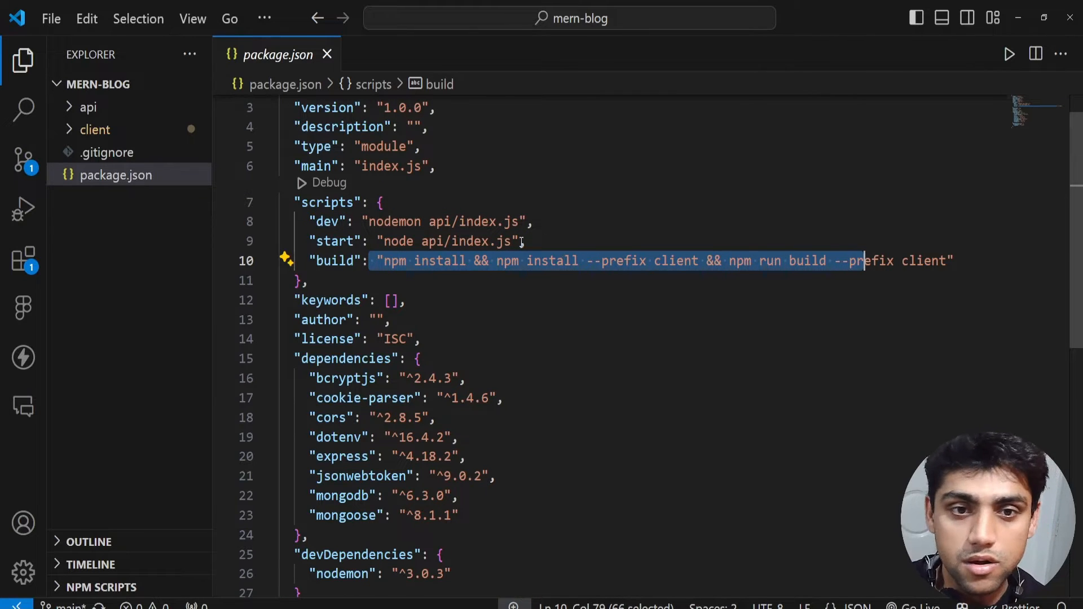
mouse_move(549, 229)
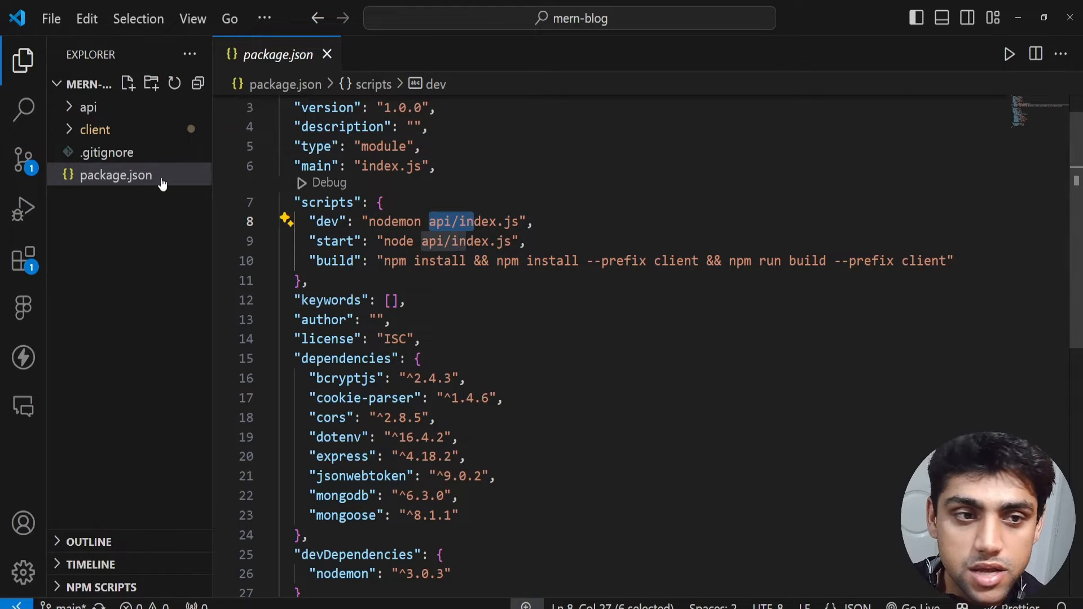
click(88, 107)
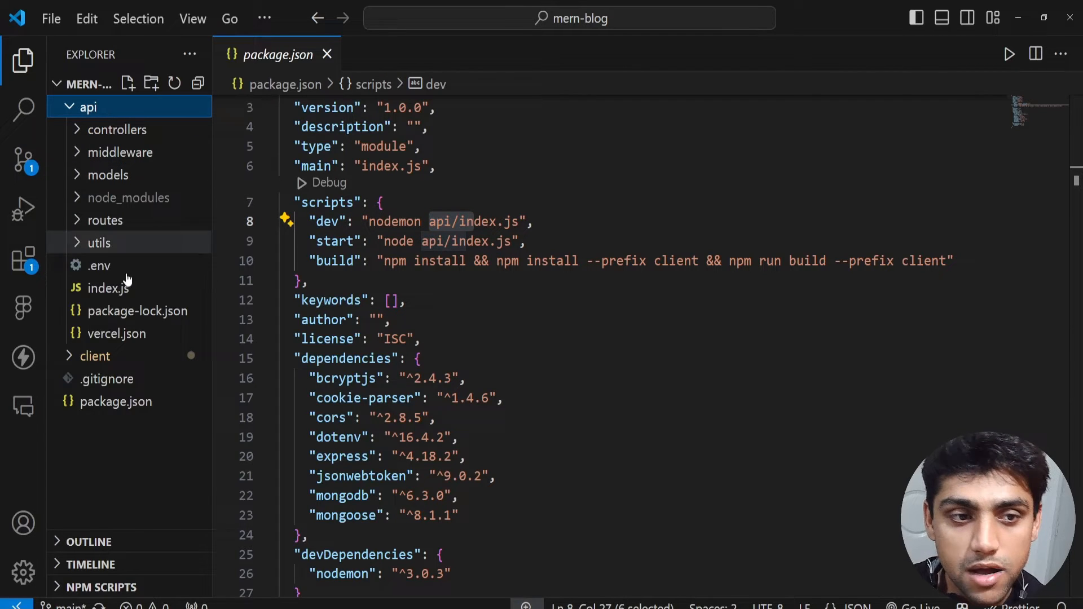
Step: Review api/index.js routes, the client/dist static serving and the sendFile catch-all route
click(107, 287)
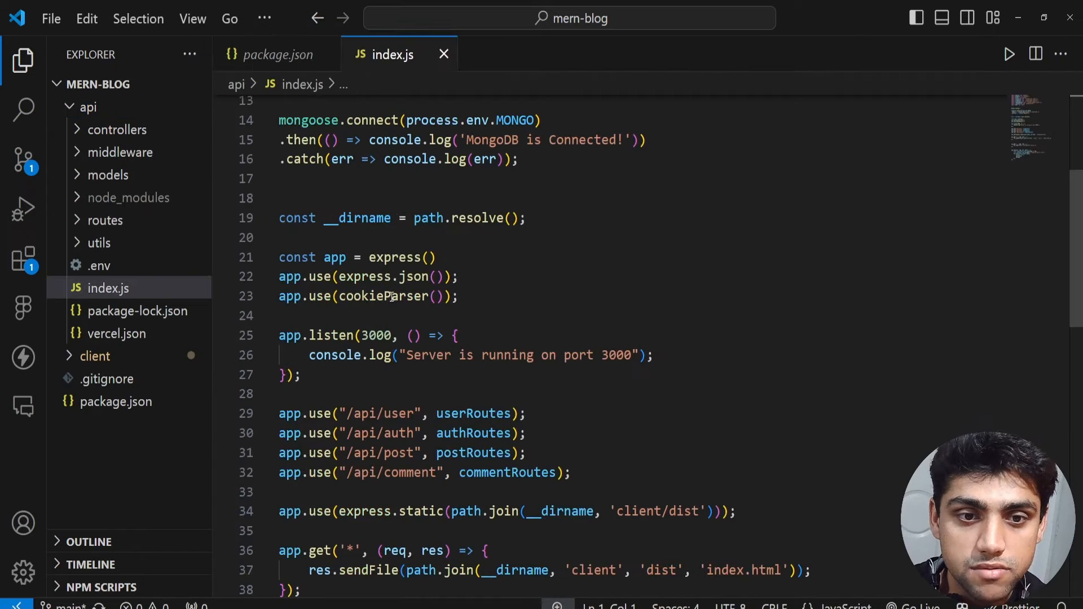
scroll(up, 3)
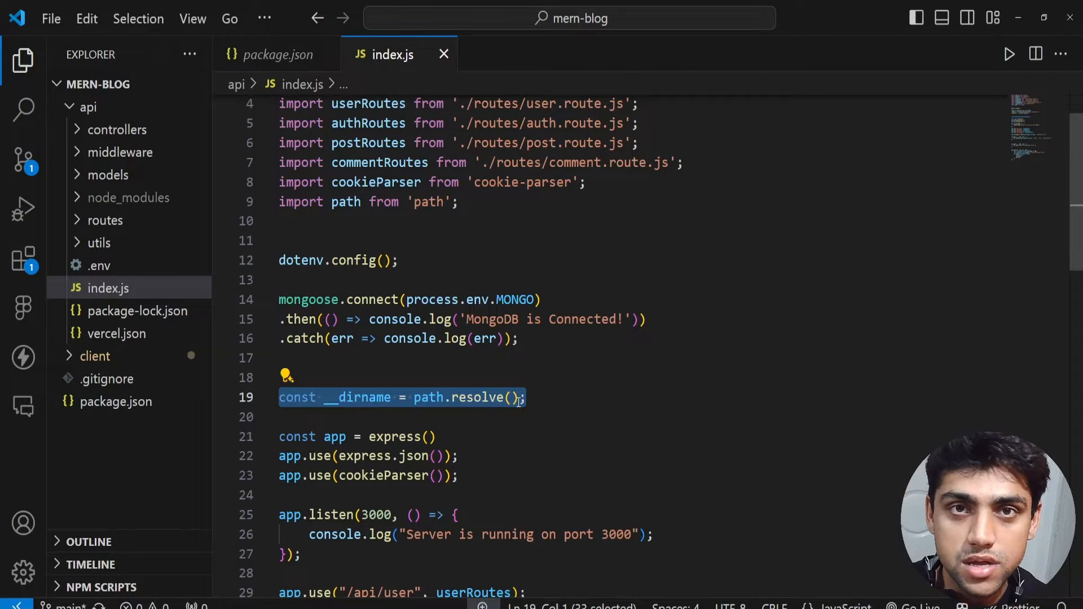
scroll(down, 3)
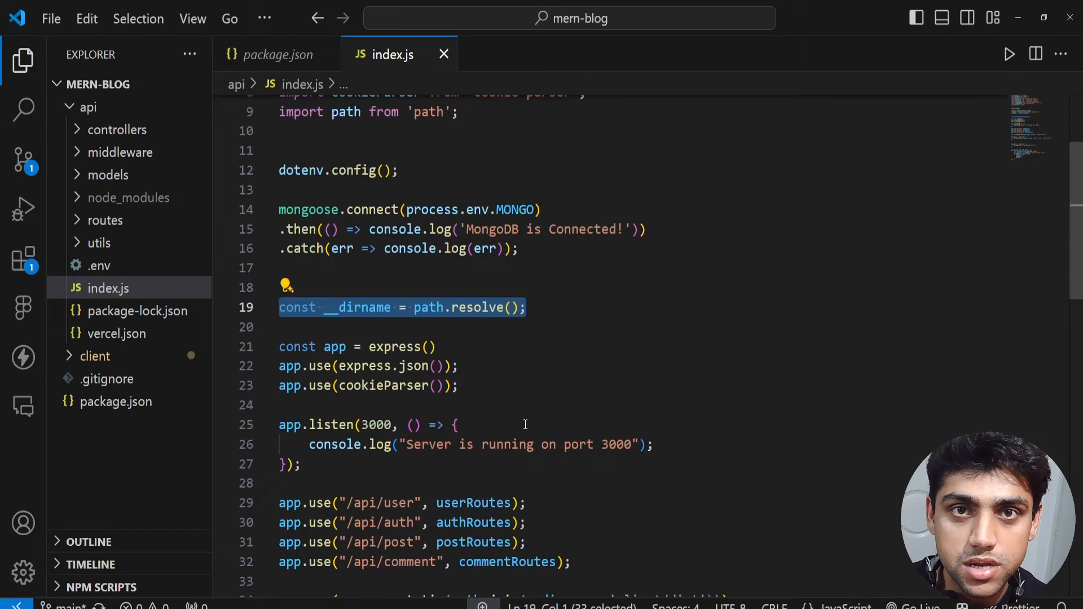
scroll(down, 3)
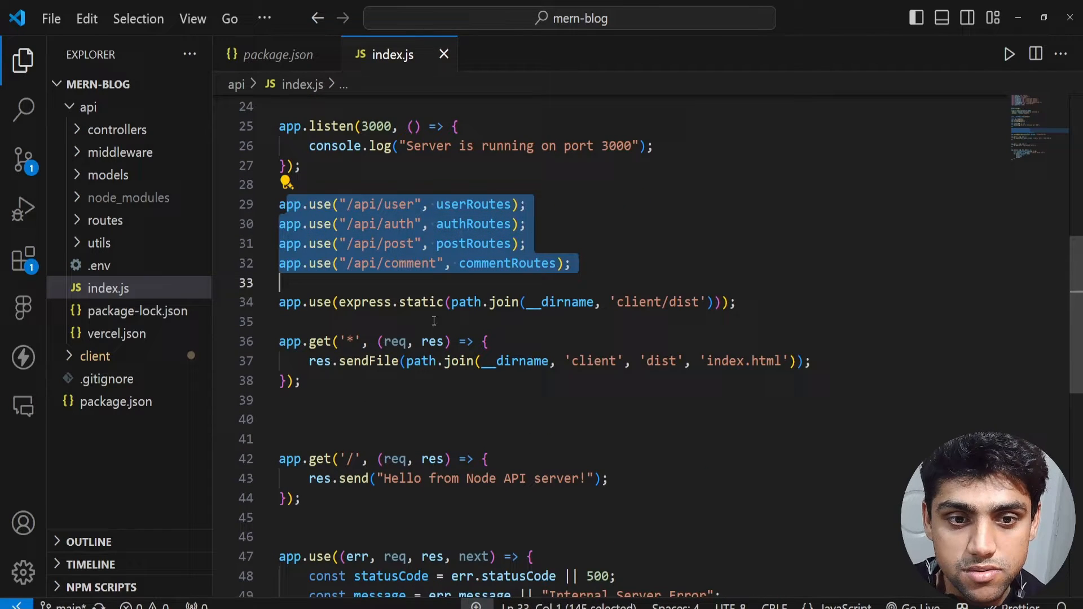
mouse_move(290, 303)
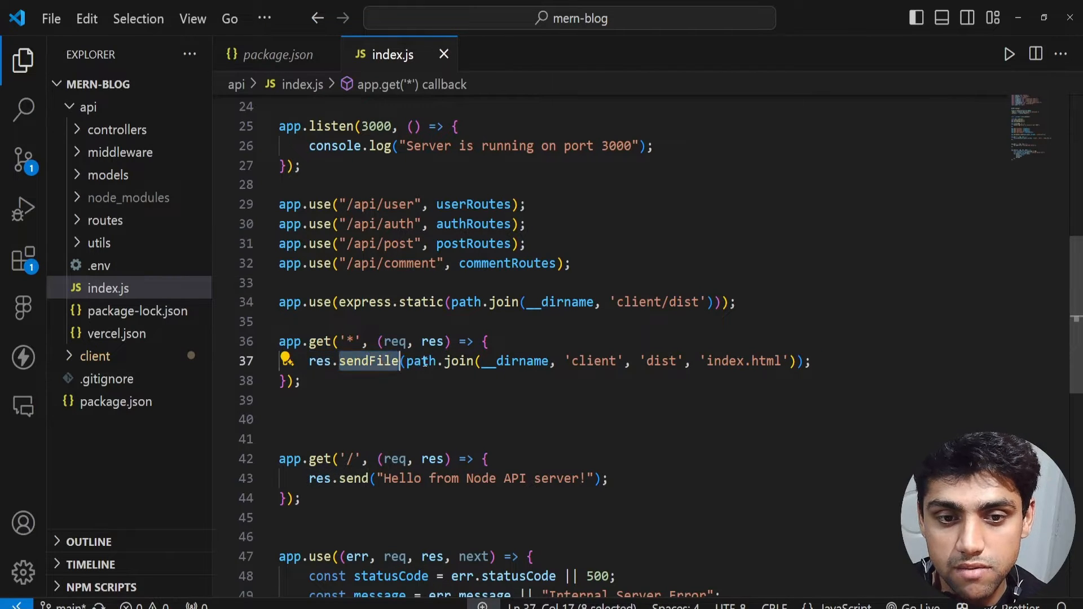
double_click(592, 361)
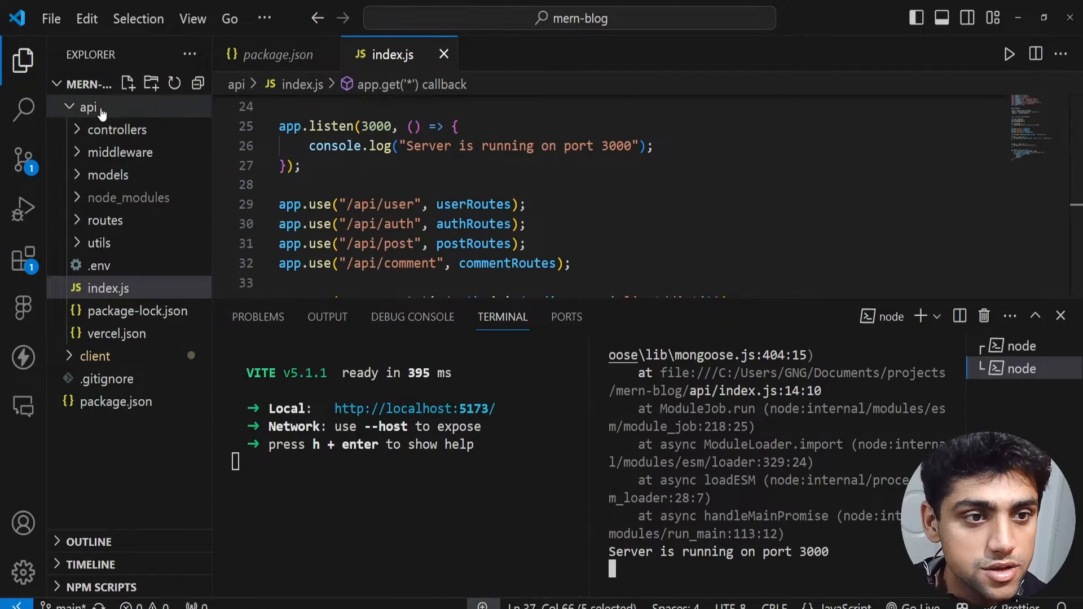
mouse_move(115, 129)
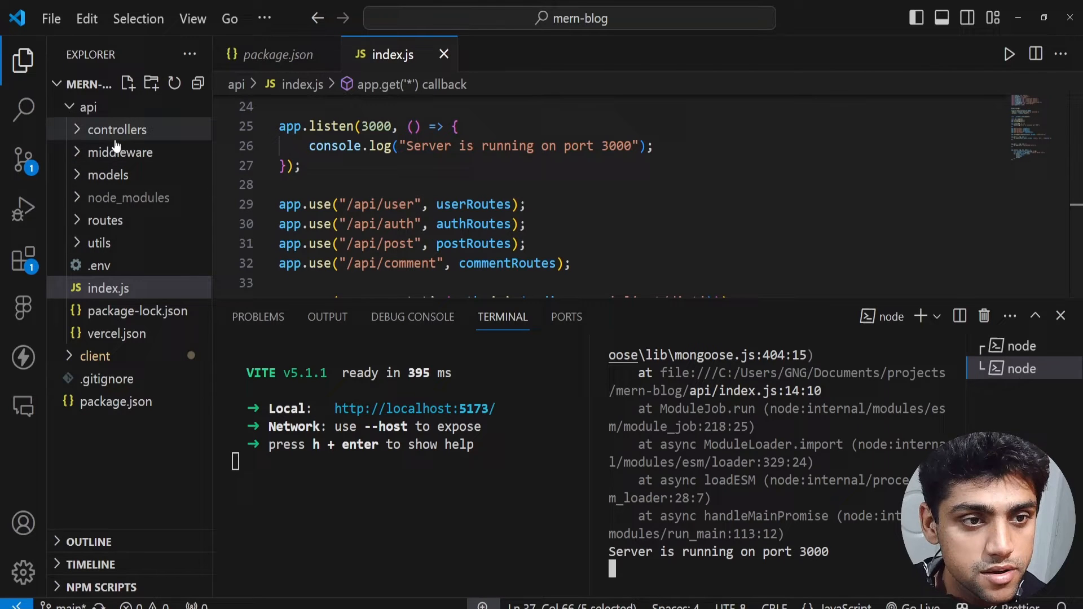
Step: Review Home.jsx under client/src/pages, focusing on the Recent Posts flex-wrap div
click(88, 107)
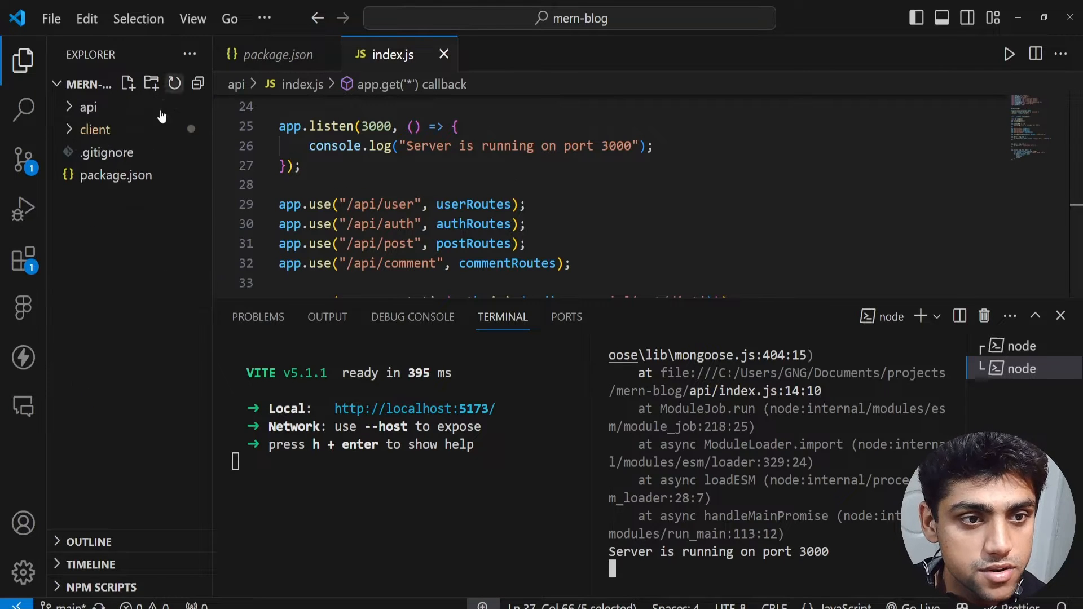
click(95, 128)
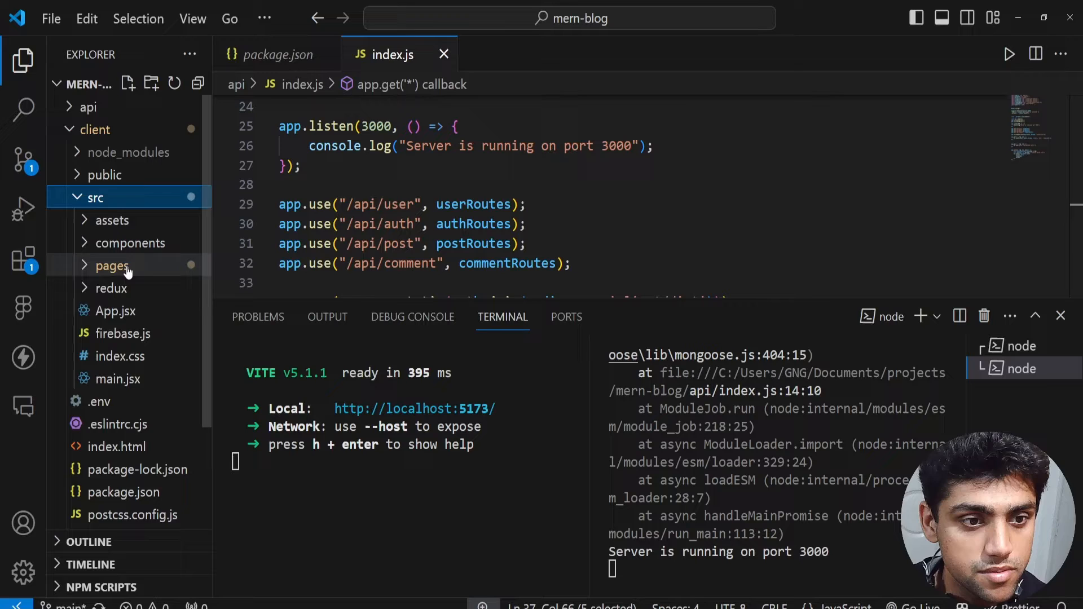
click(112, 266)
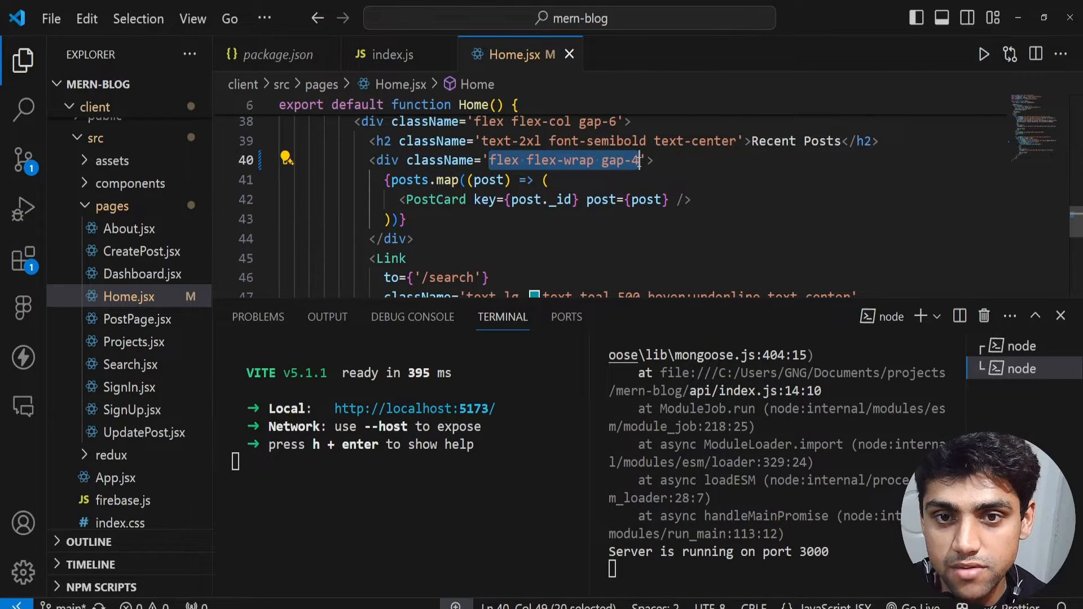
click(660, 582)
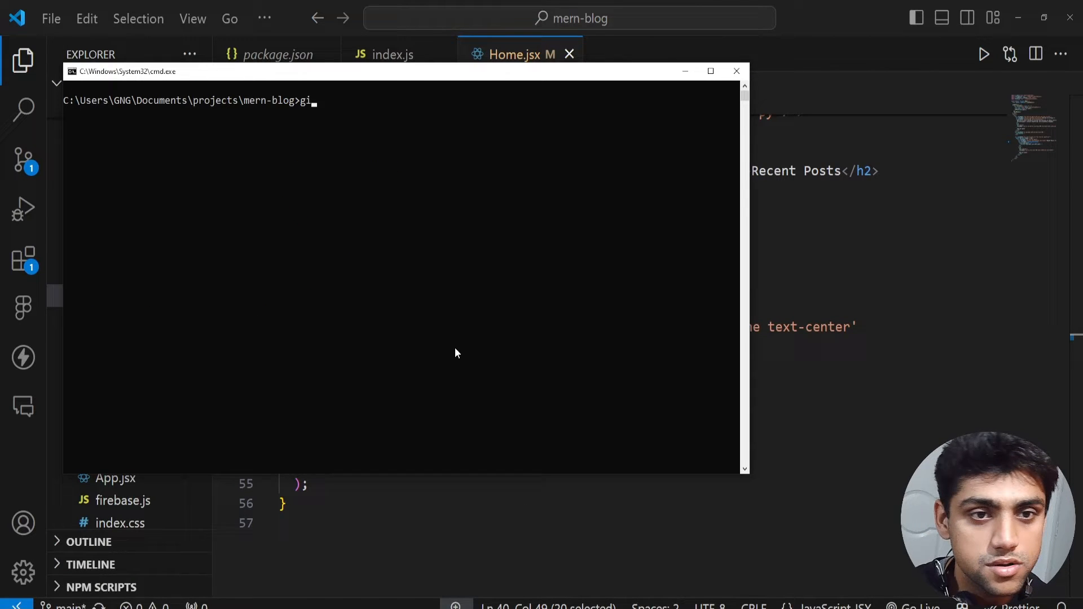
Step: Commit all changes as "render config done" and push main to origin, then return to the browser
text(t add .)
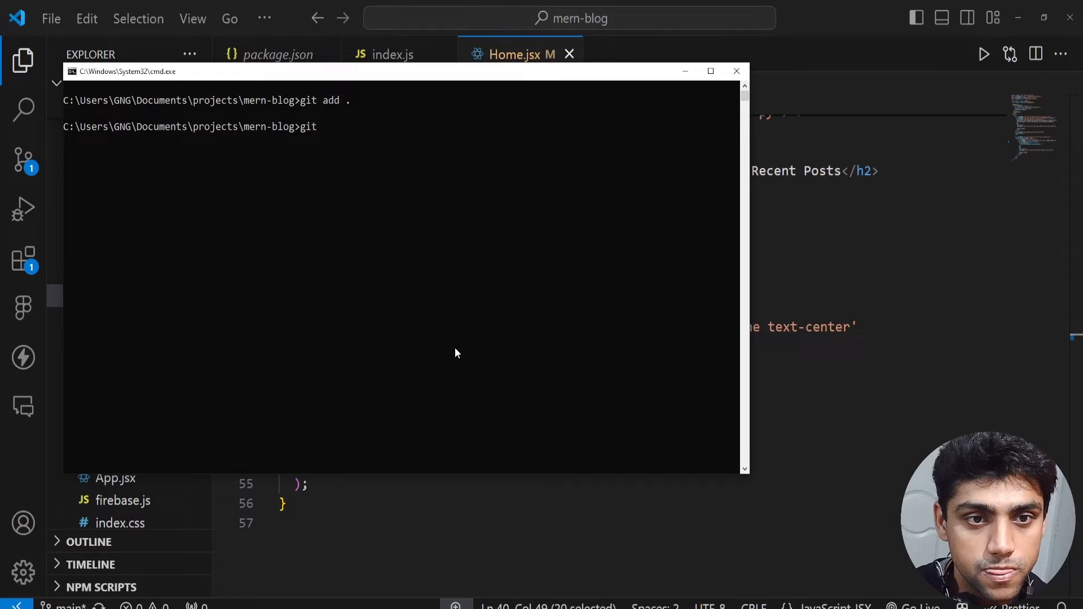
text(commit -m {")
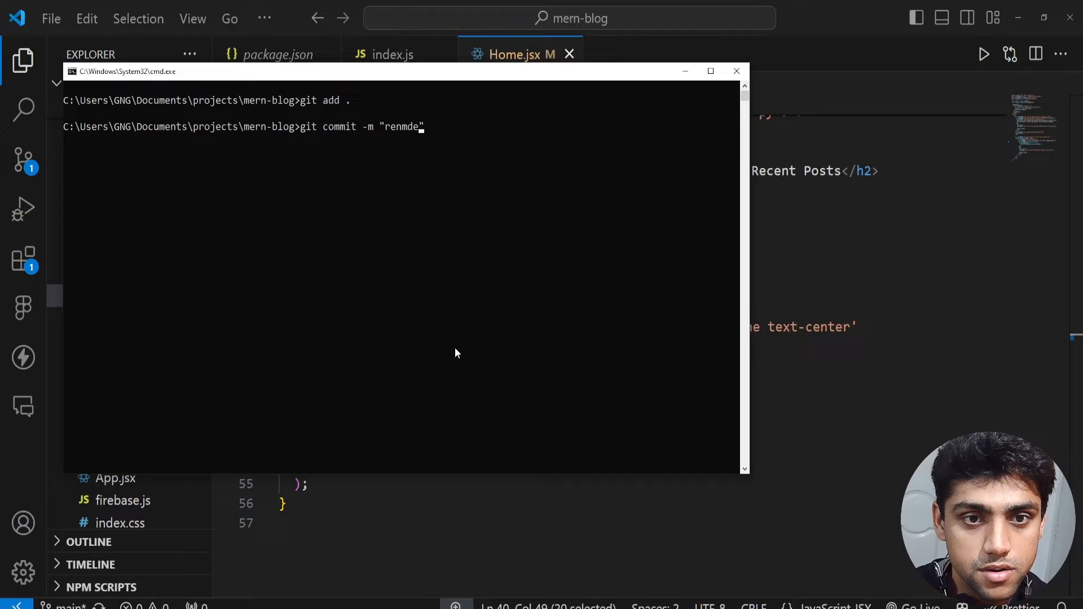
text(render co)
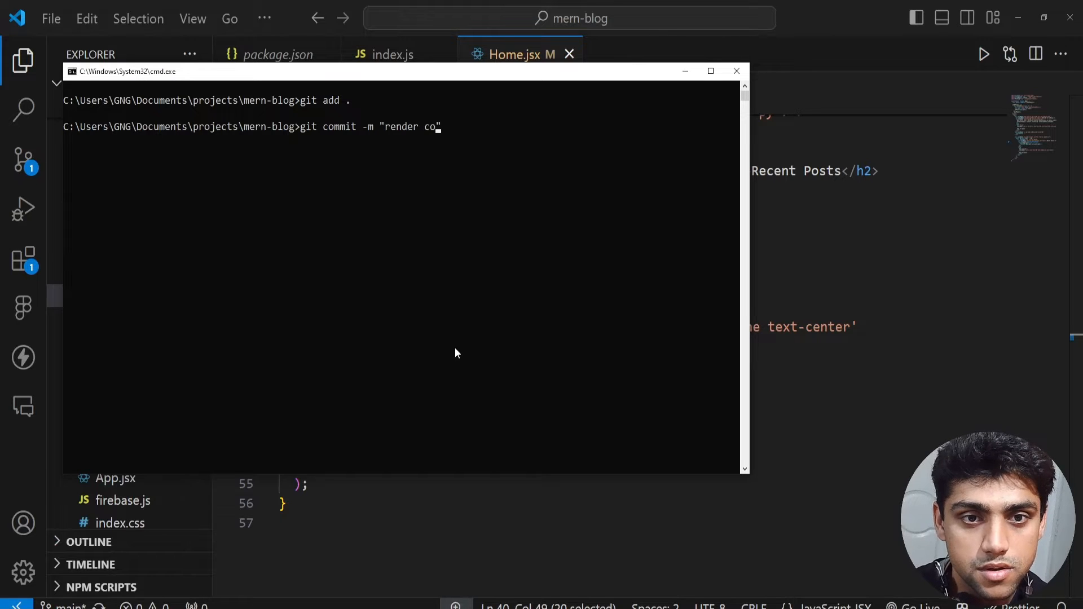
text(nfig done)
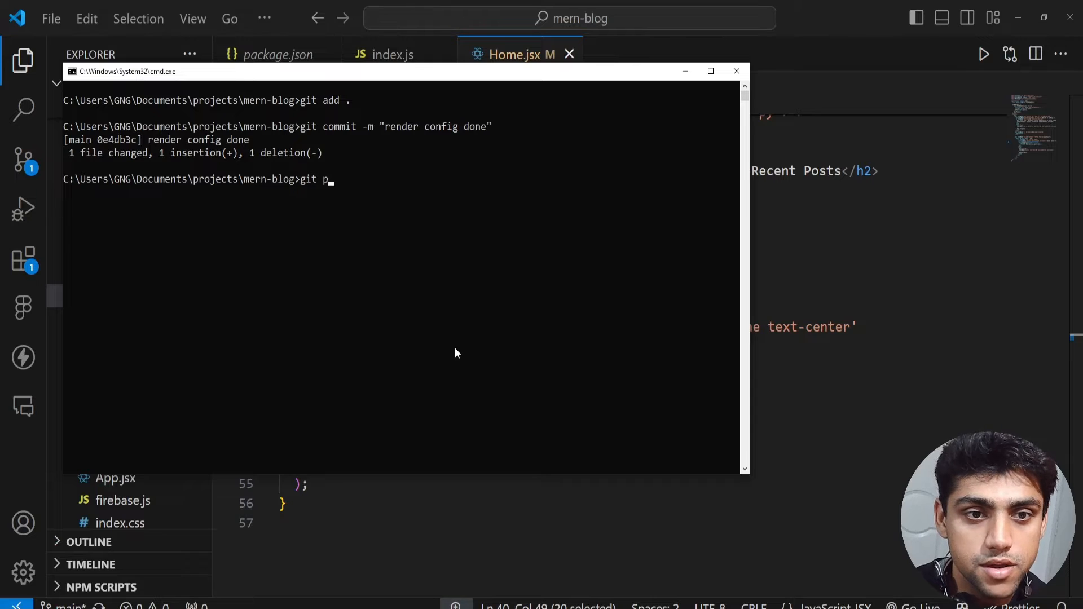
text(ush -u origin m)
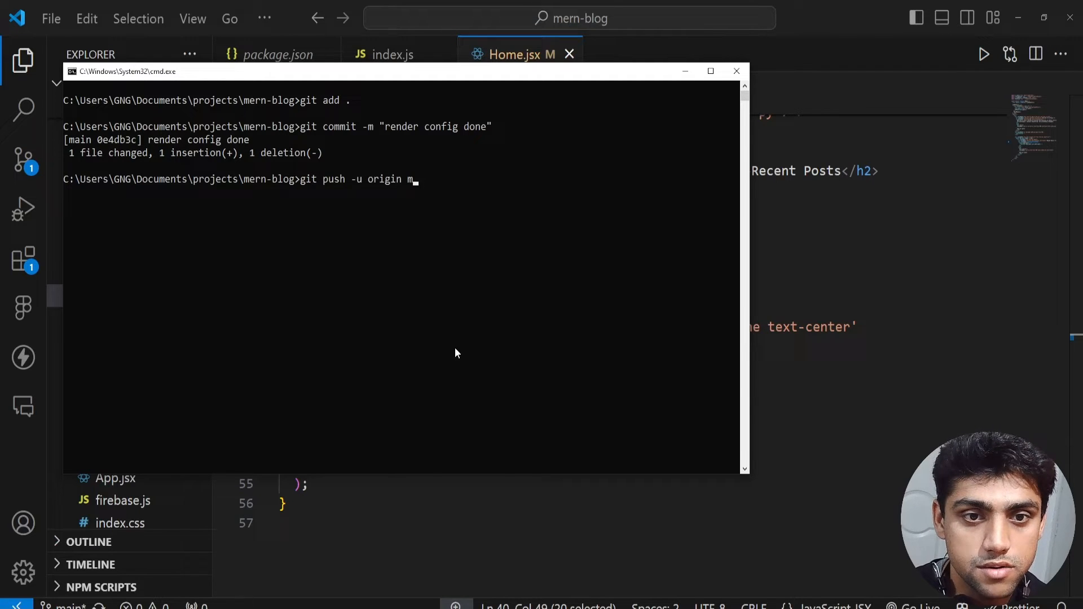
text(ain)
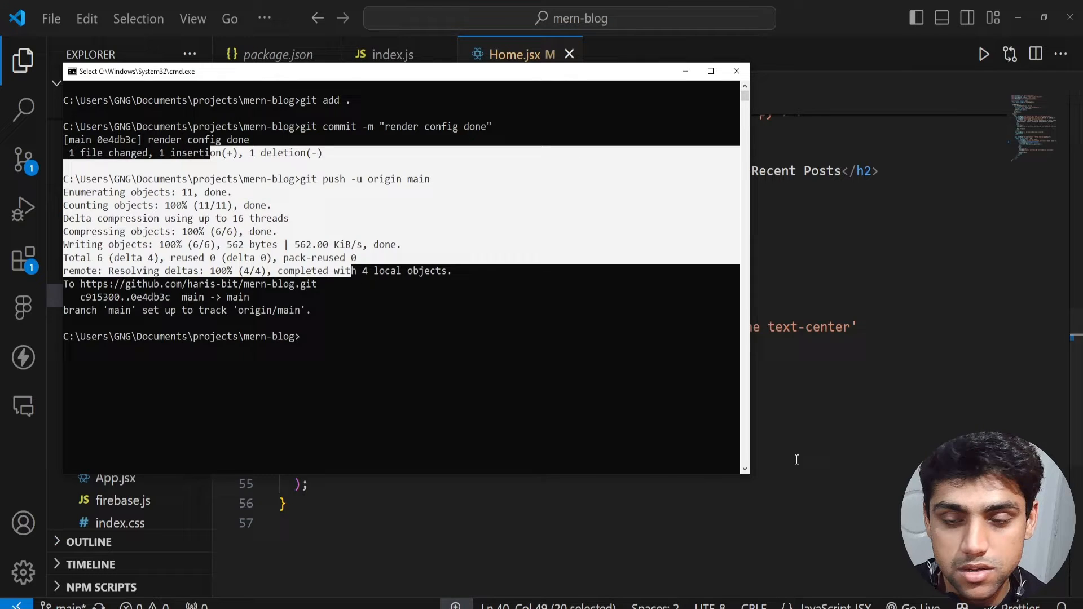
click(735, 70)
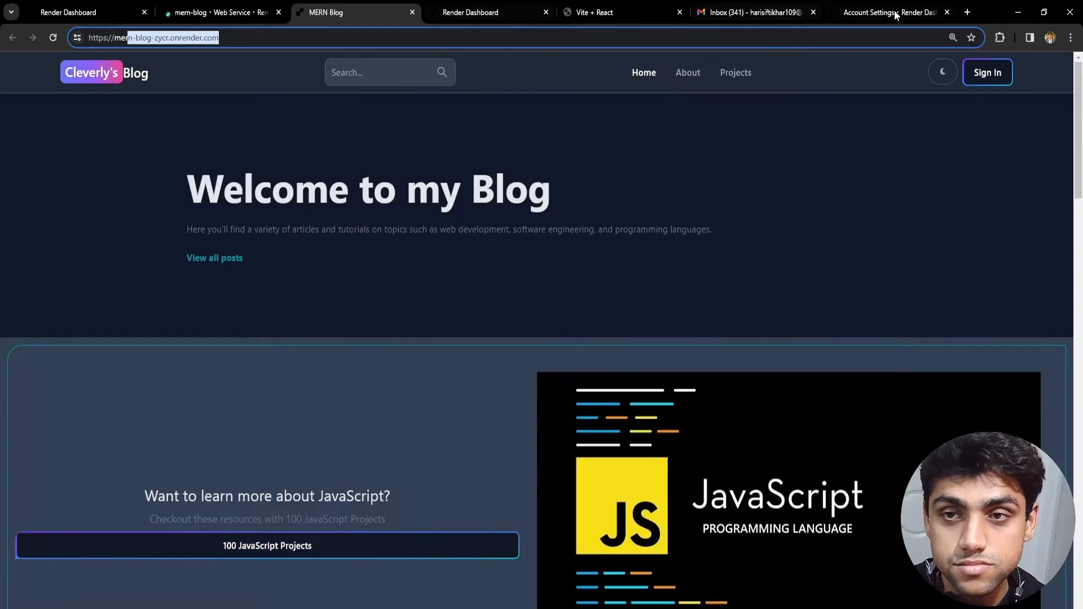
Step: Open the Render dashboard in a new tab at 100% zoom, listing the mern-blog and mern-estate services
click(967, 13)
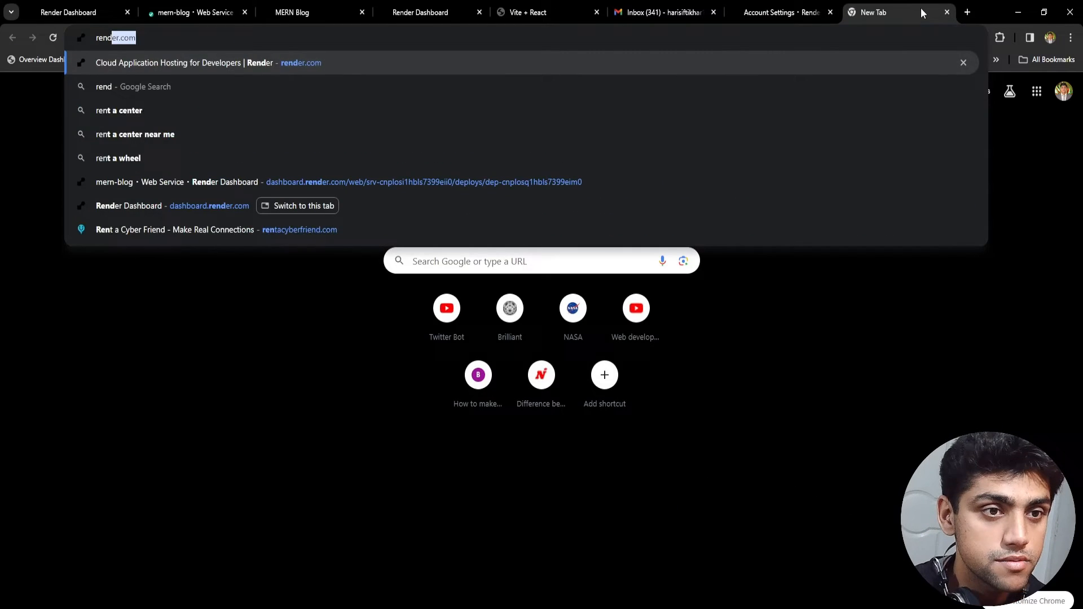
click(208, 63)
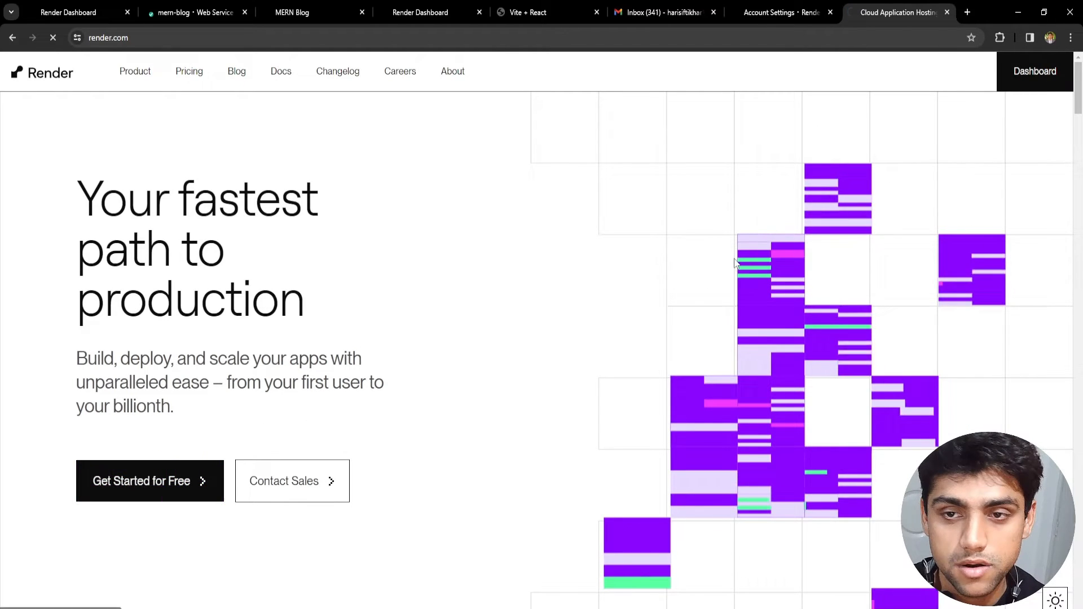
click(1035, 71)
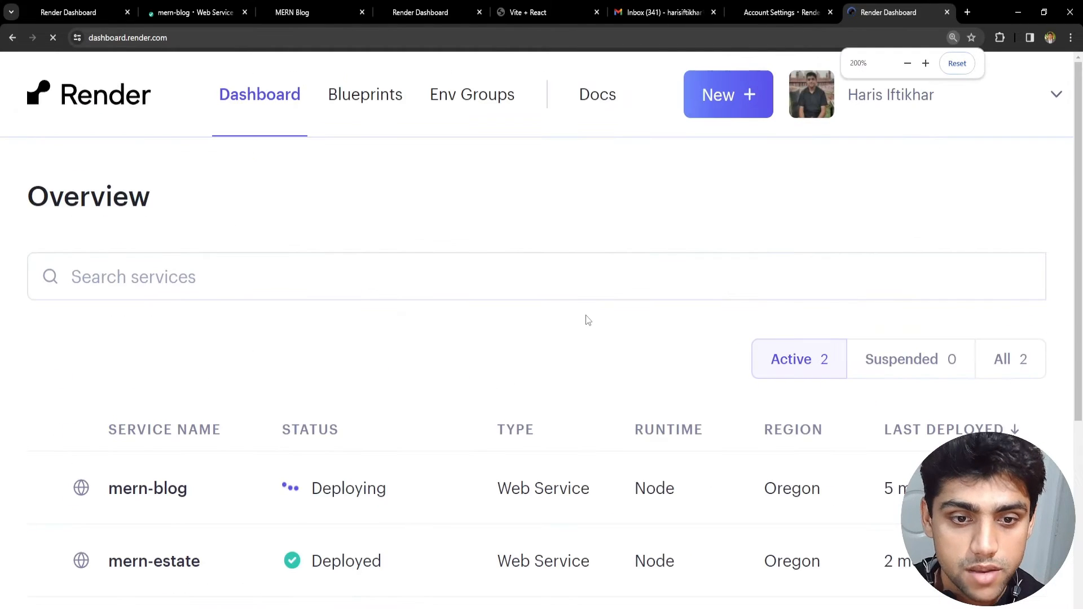
click(907, 63)
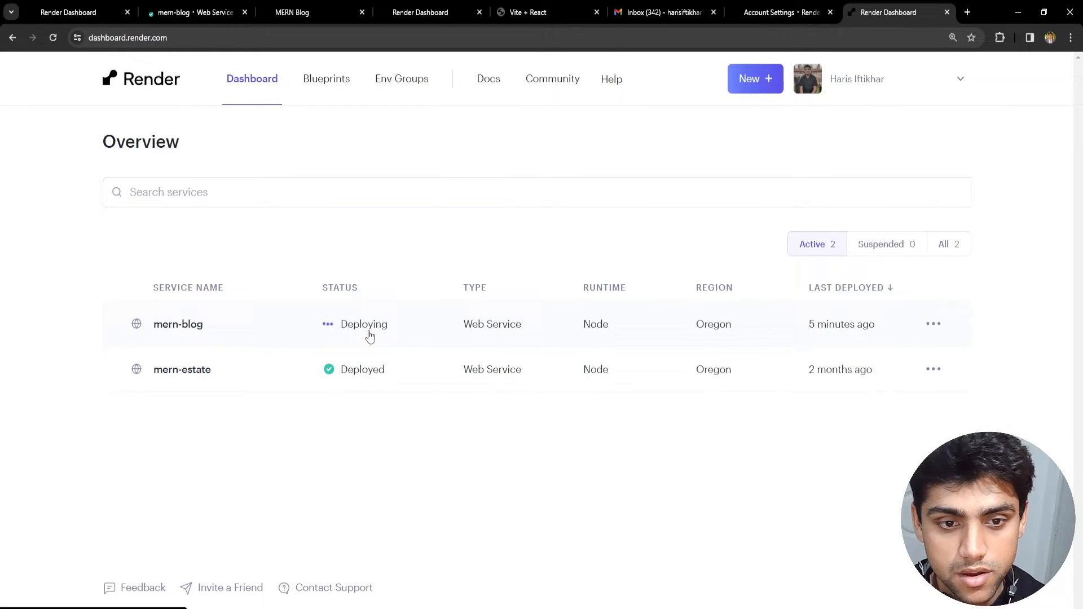
Step: Start a new Render web service deployed from the mern-blog Git repository
click(755, 78)
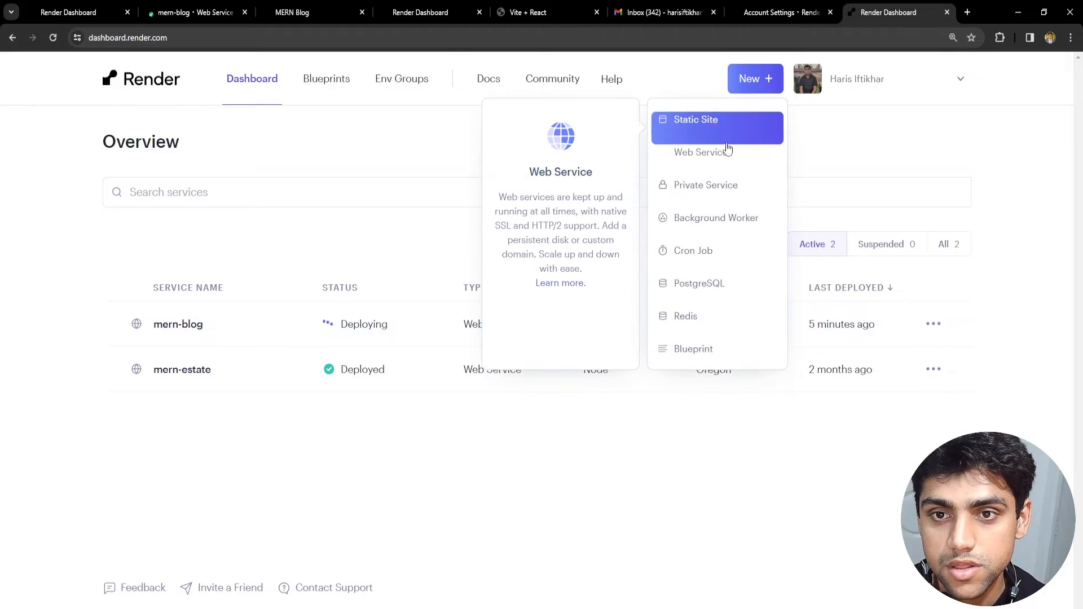
click(702, 152)
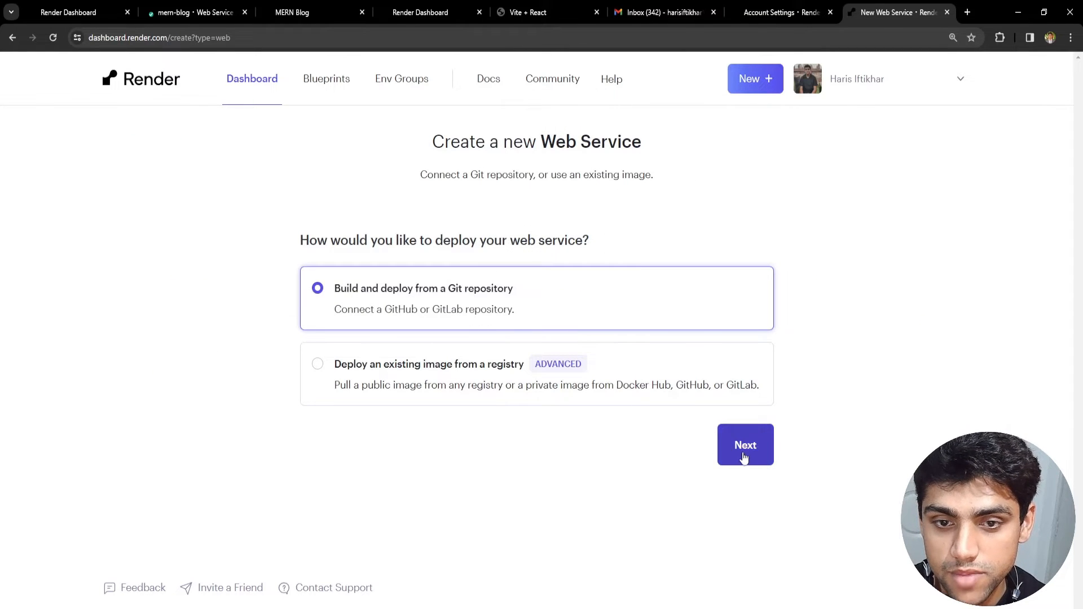
click(744, 445)
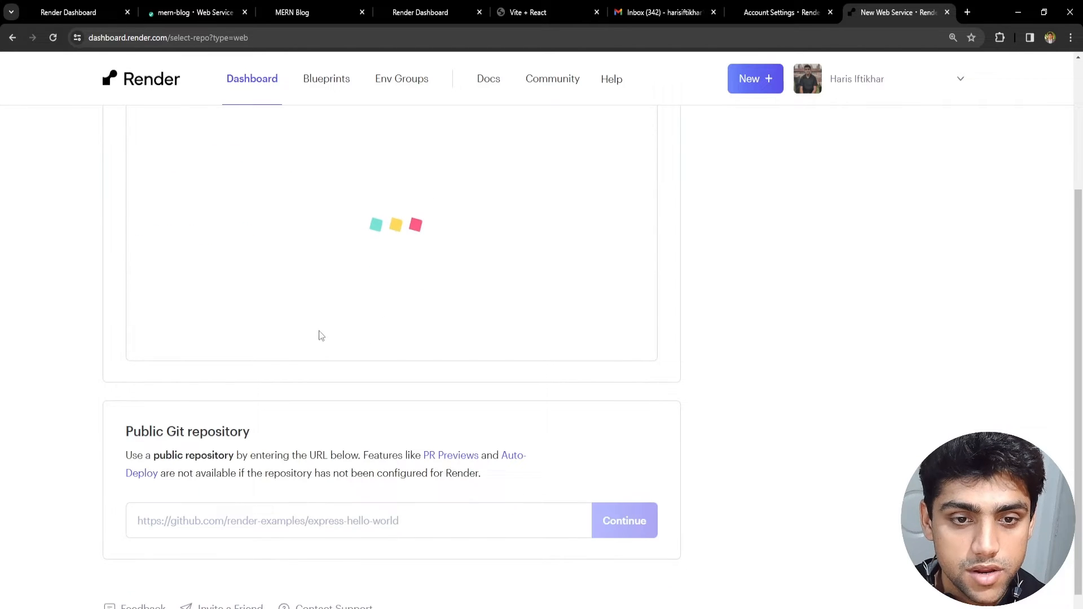
scroll(up, 3)
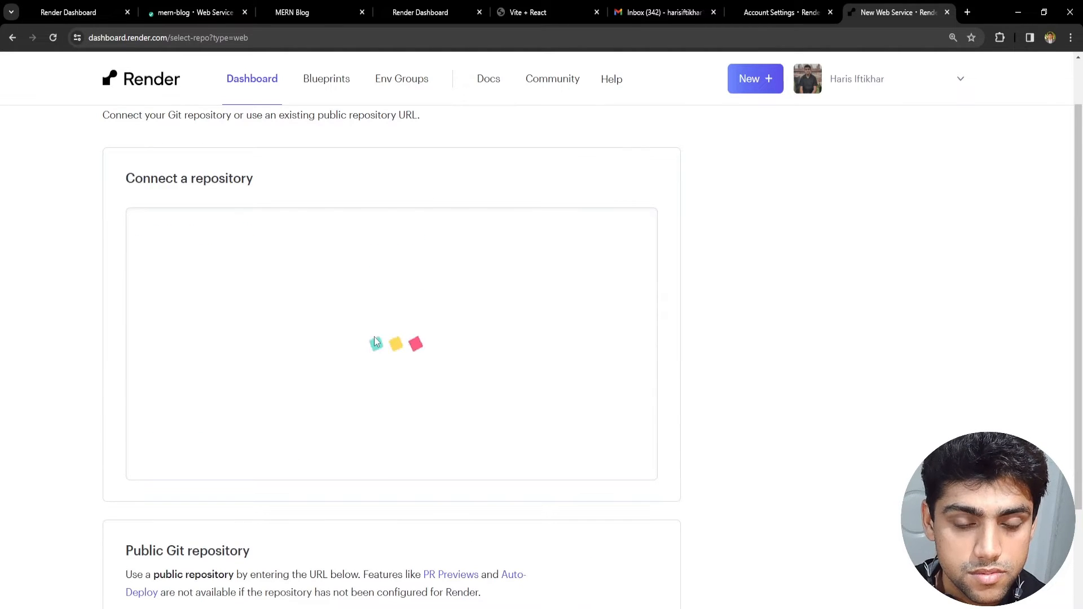
scroll(down, 3)
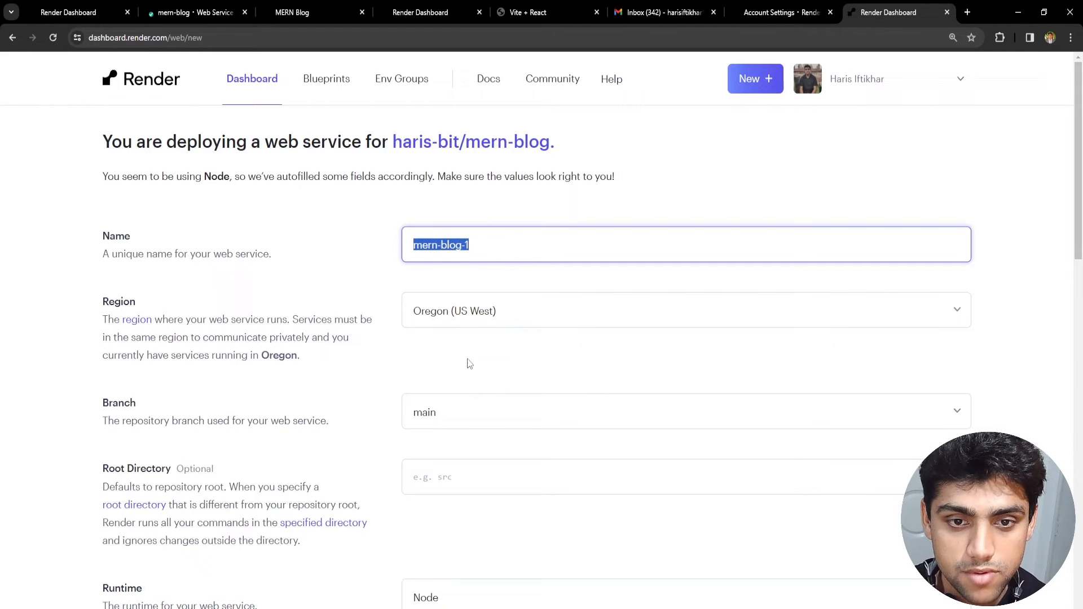
scroll(down, 3)
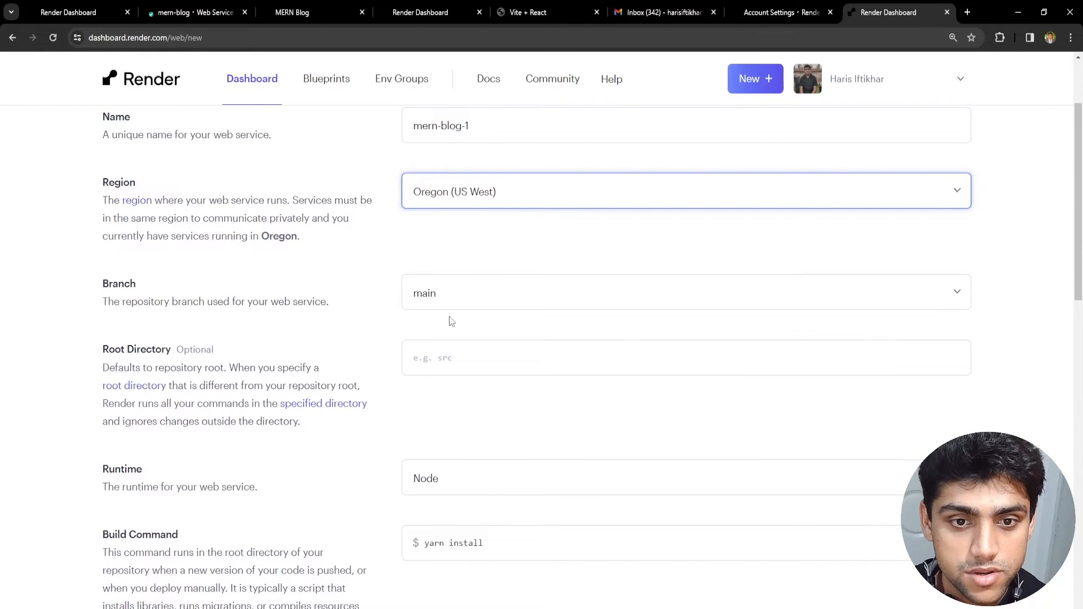
scroll(down, 3)
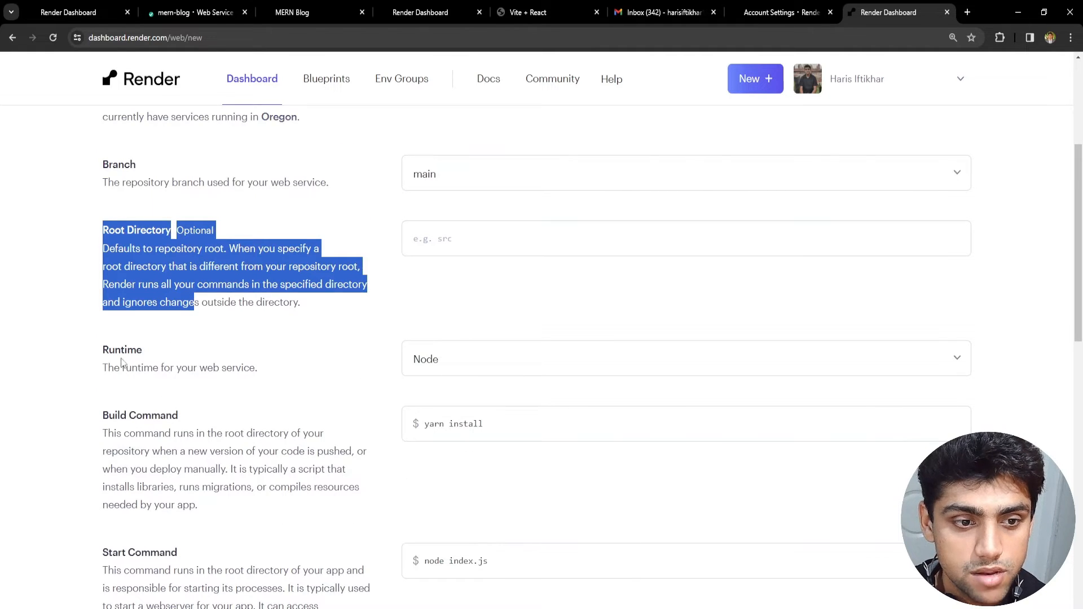
scroll(down, 3)
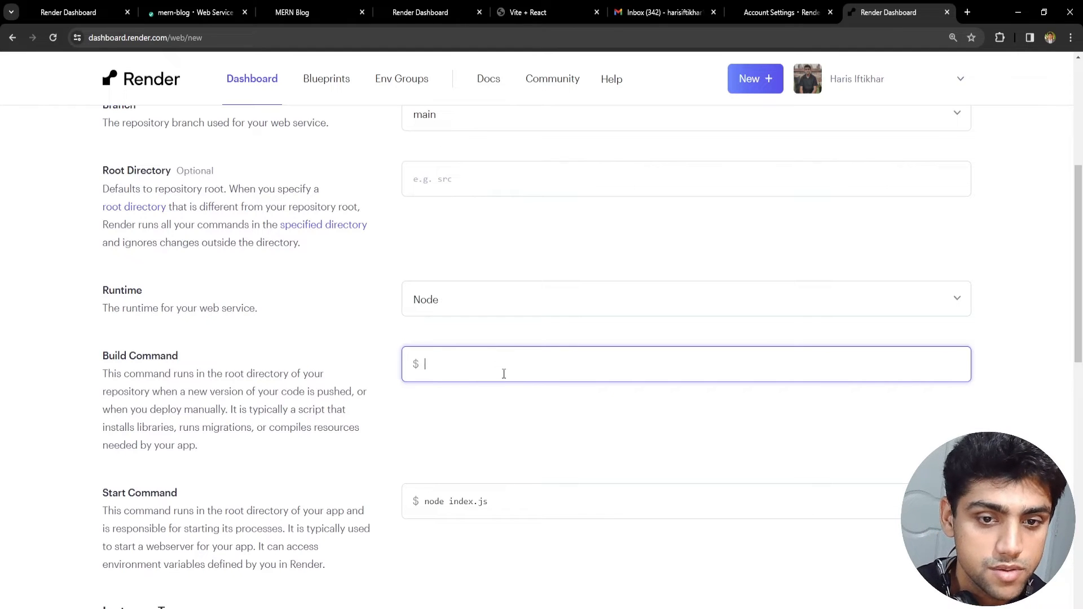
Step: Set the build command to npm run build and the start command to npm start
text(npm run build)
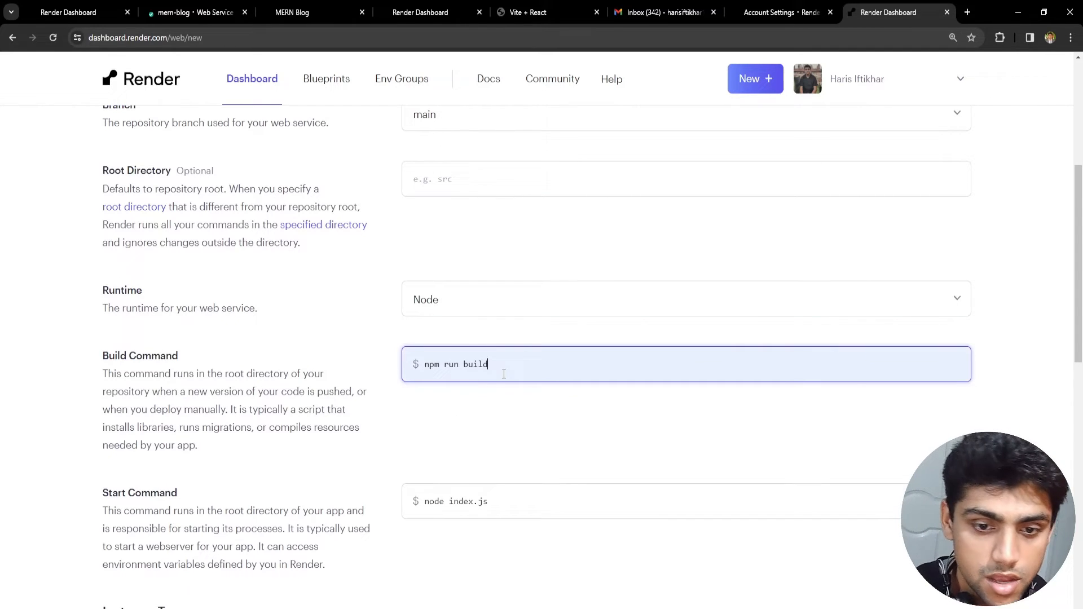
click(553, 501)
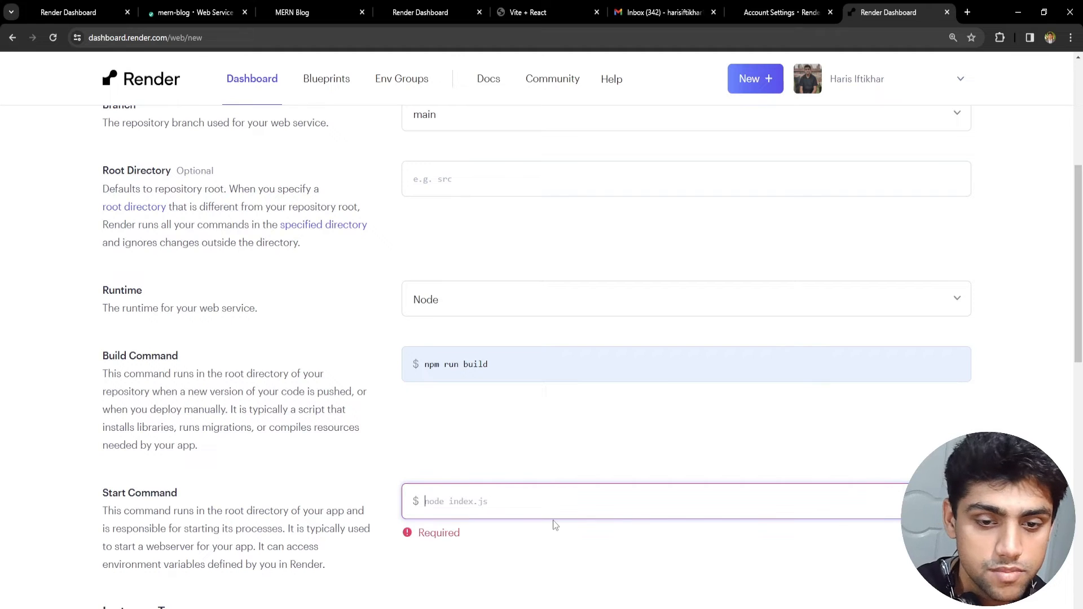
text(npm start)
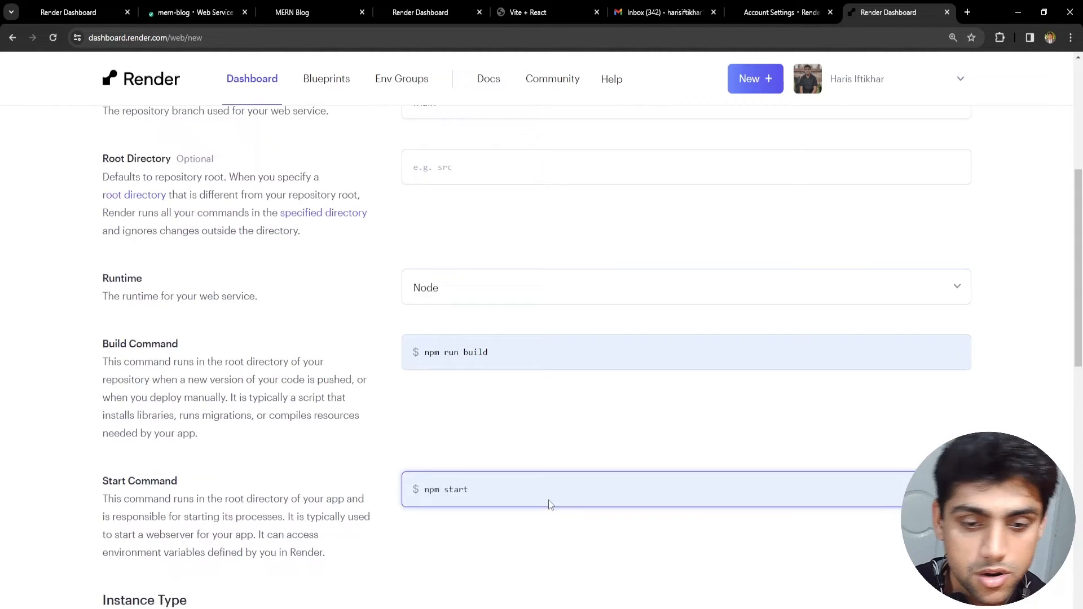
scroll(down, 3)
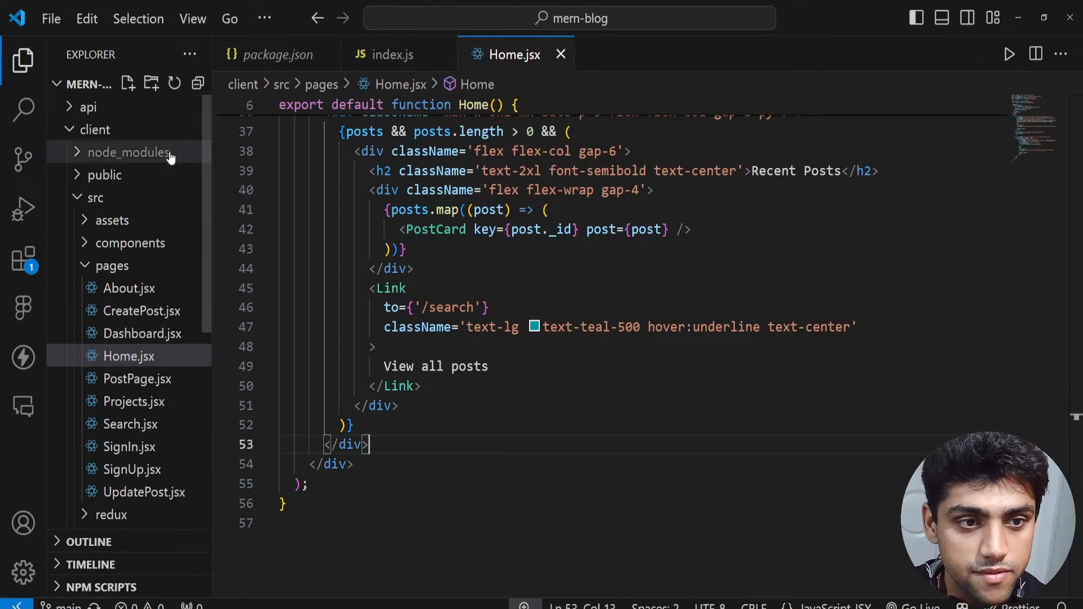
click(88, 106)
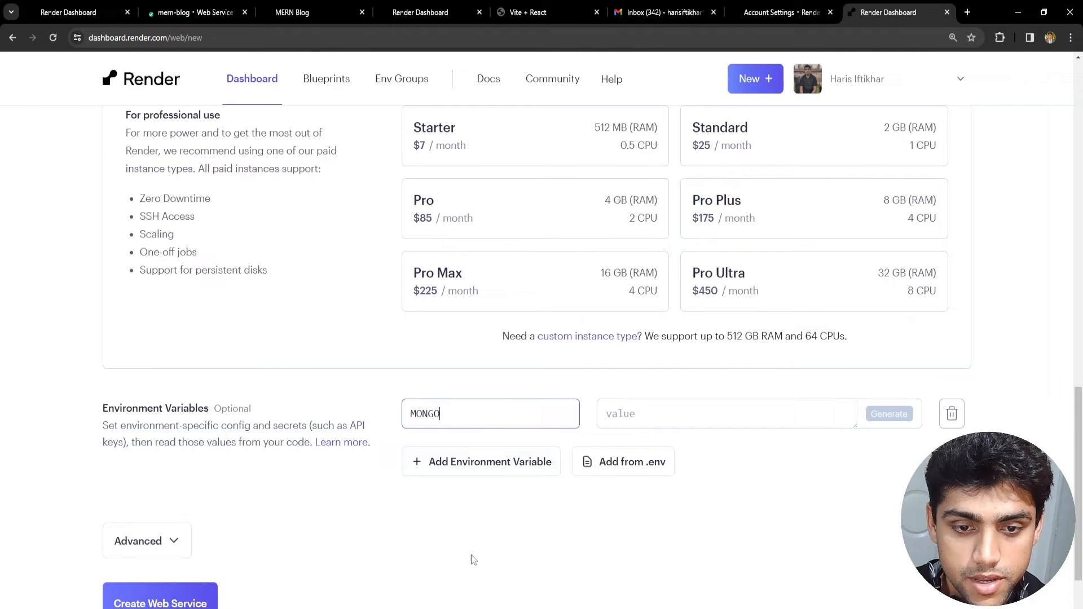
key(alt+tab)
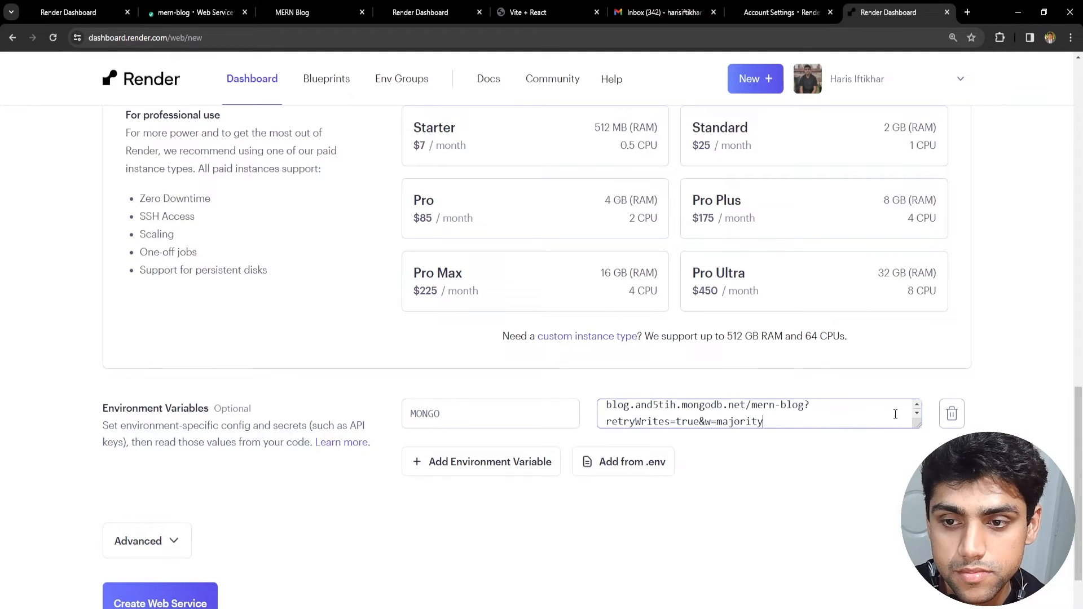
click(481, 461)
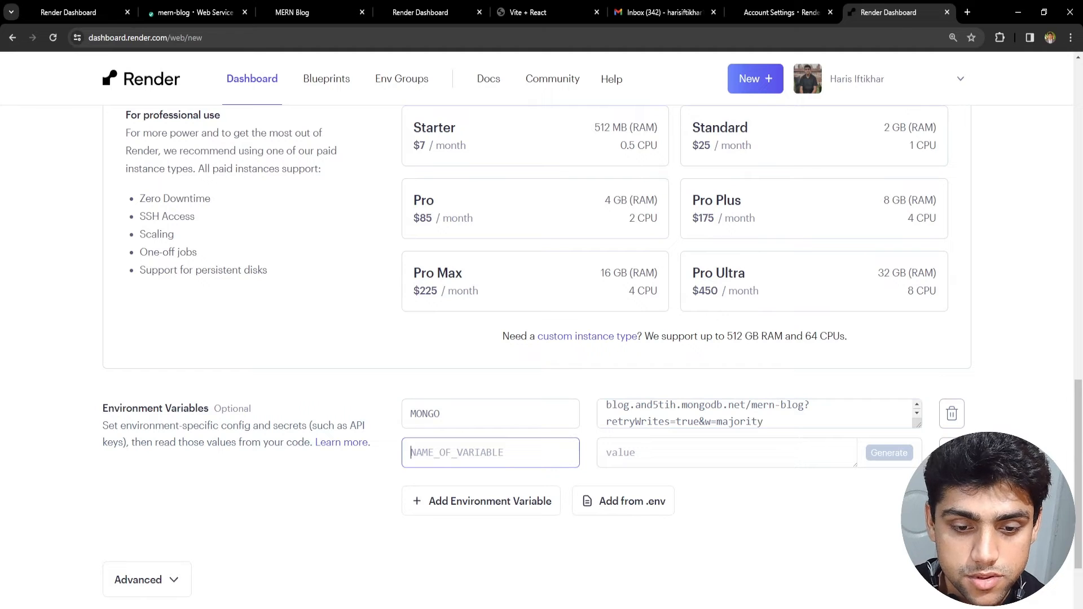
click(491, 453)
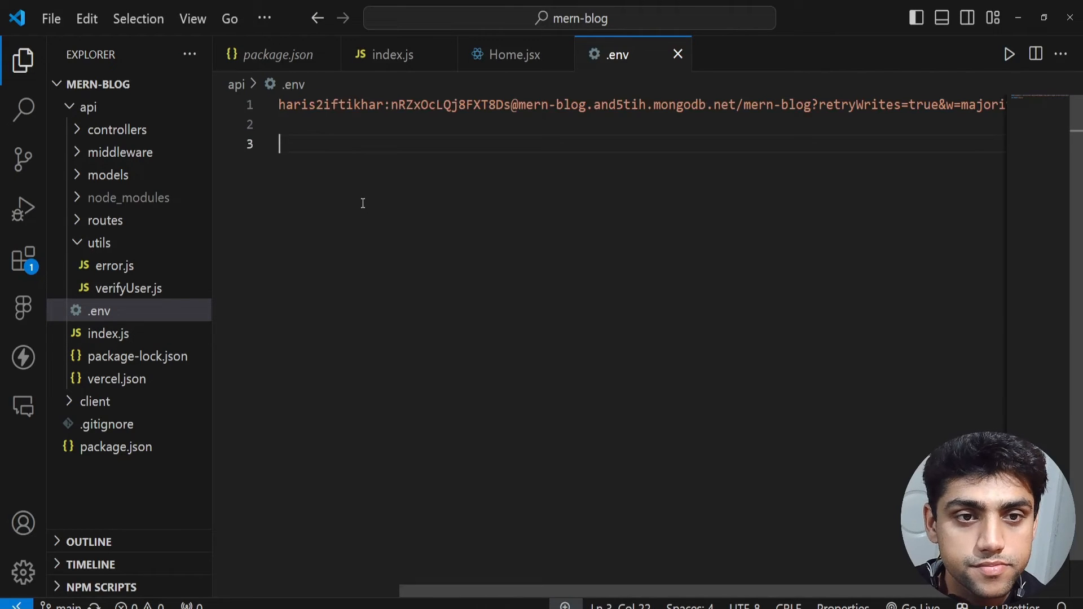
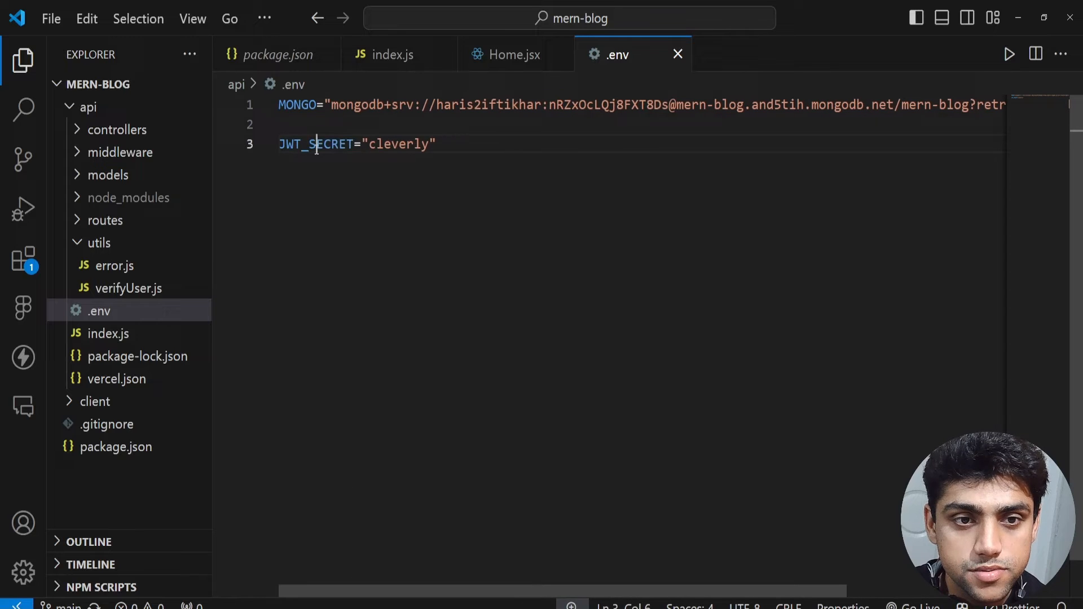
double_click(316, 143)
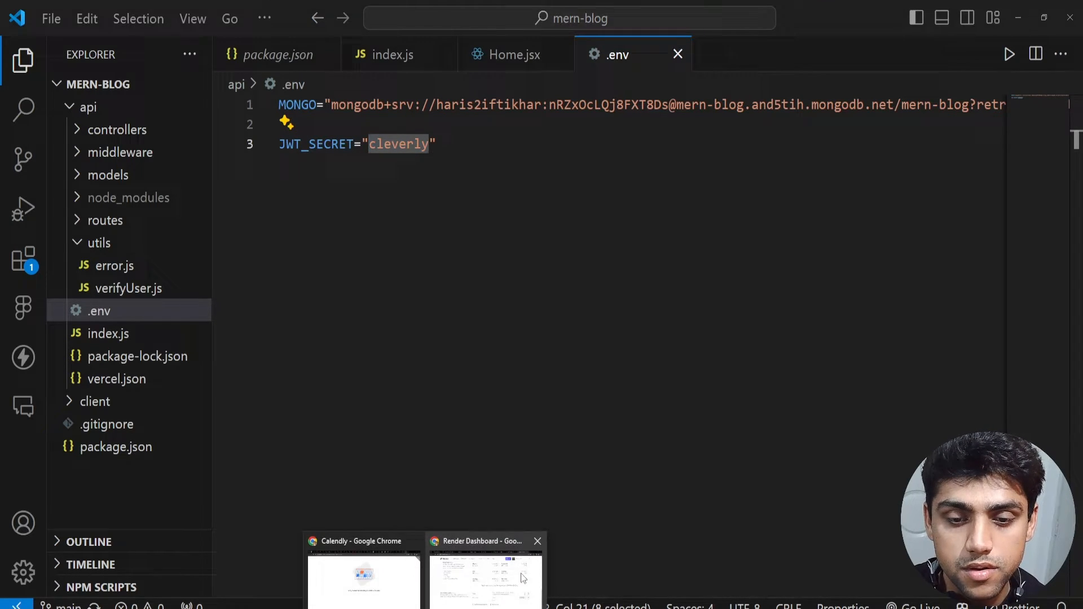
click(485, 580)
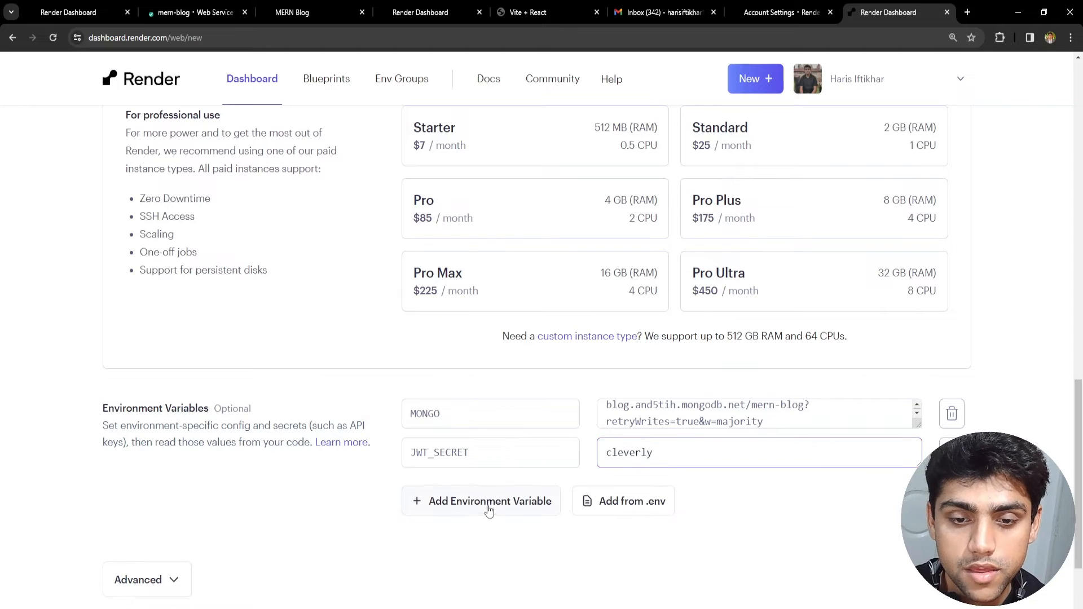
Step: Add a VITE_FIREBASE_API_KEY entry using the API key copied from the client .env file
click(488, 501)
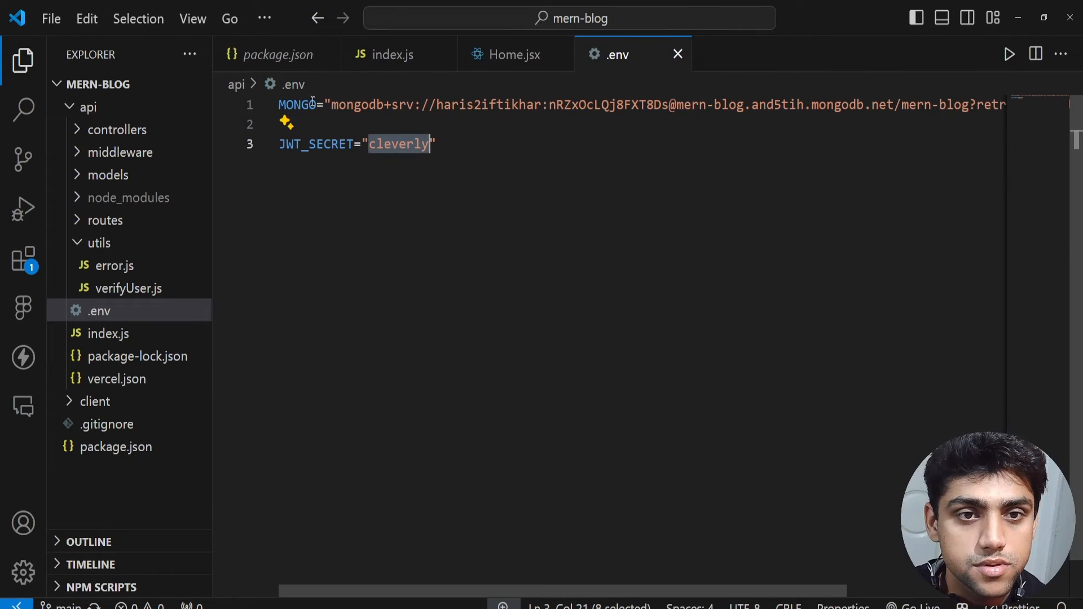
key(ctrl+a)
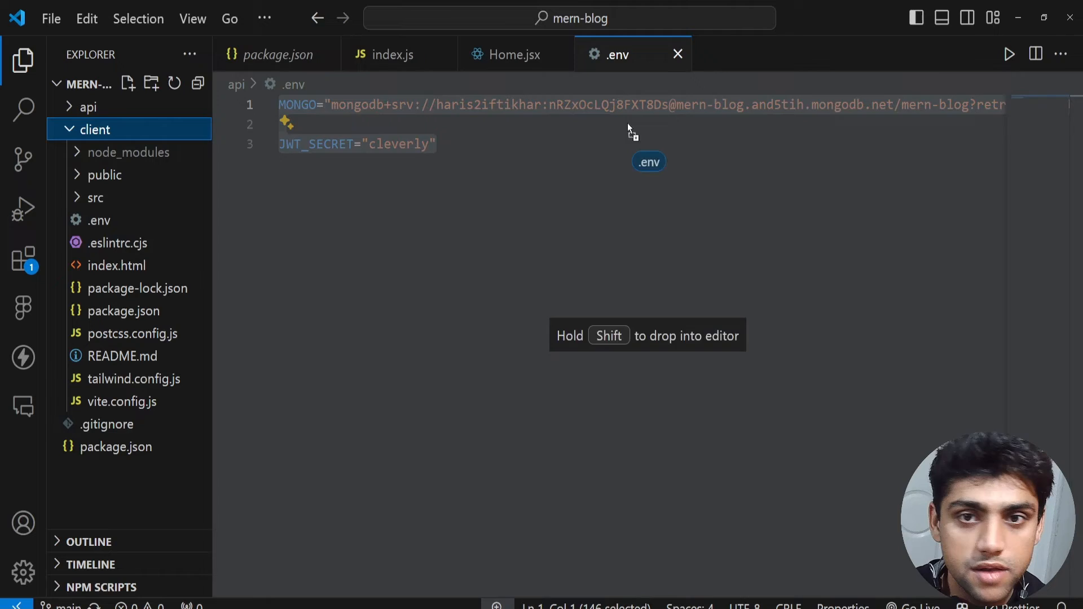
click(100, 220)
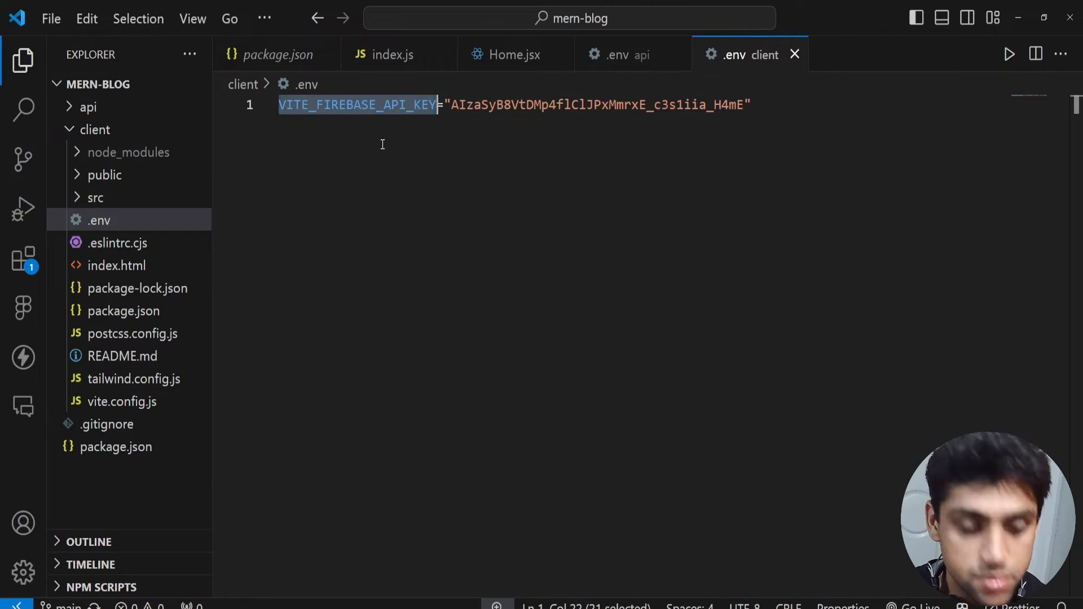
mouse_move(484, 603)
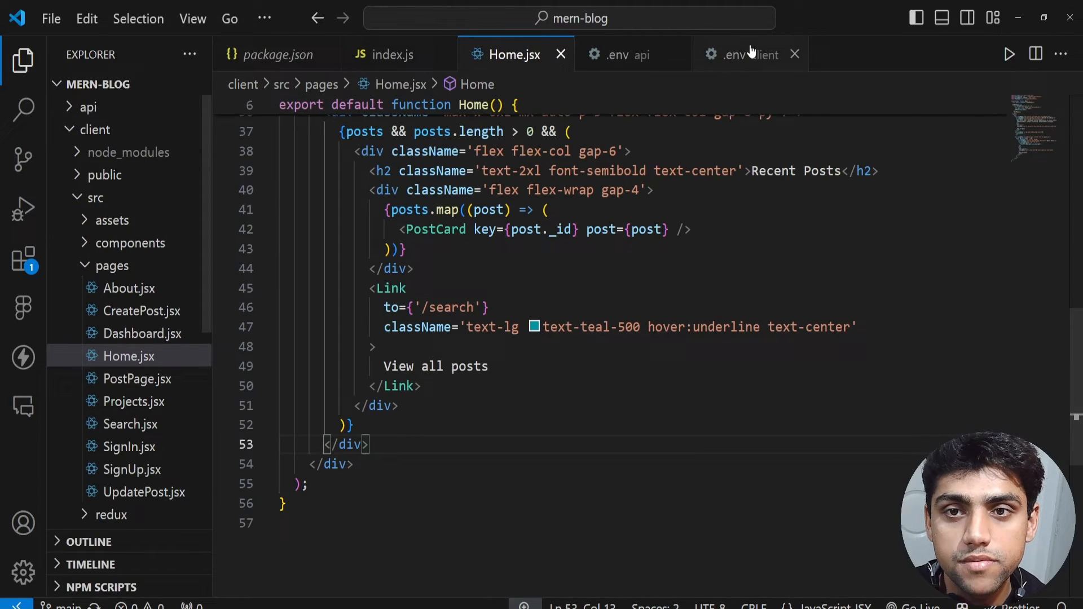
click(742, 54)
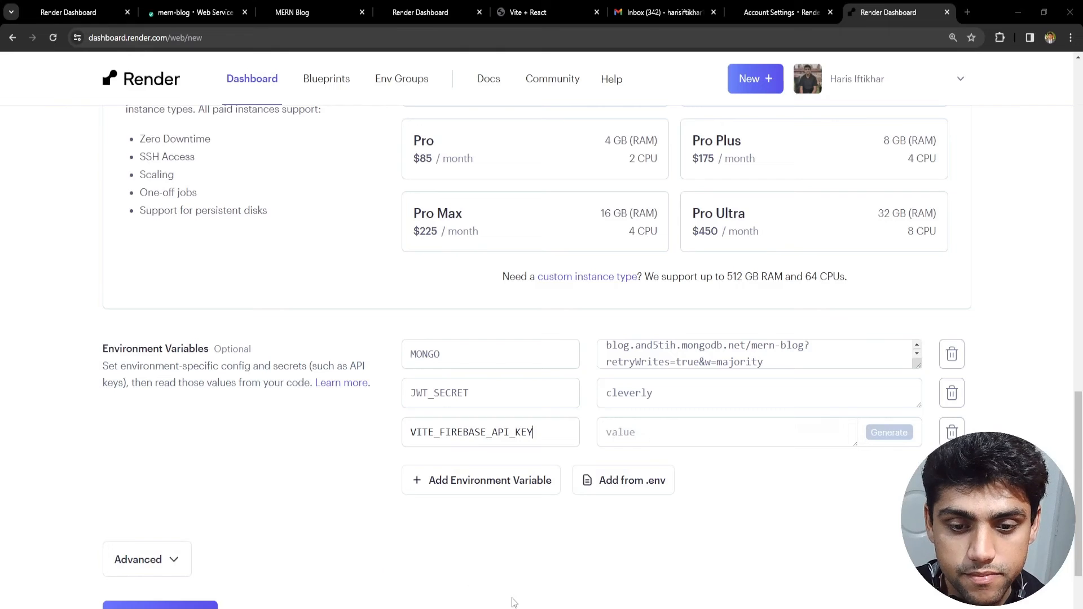
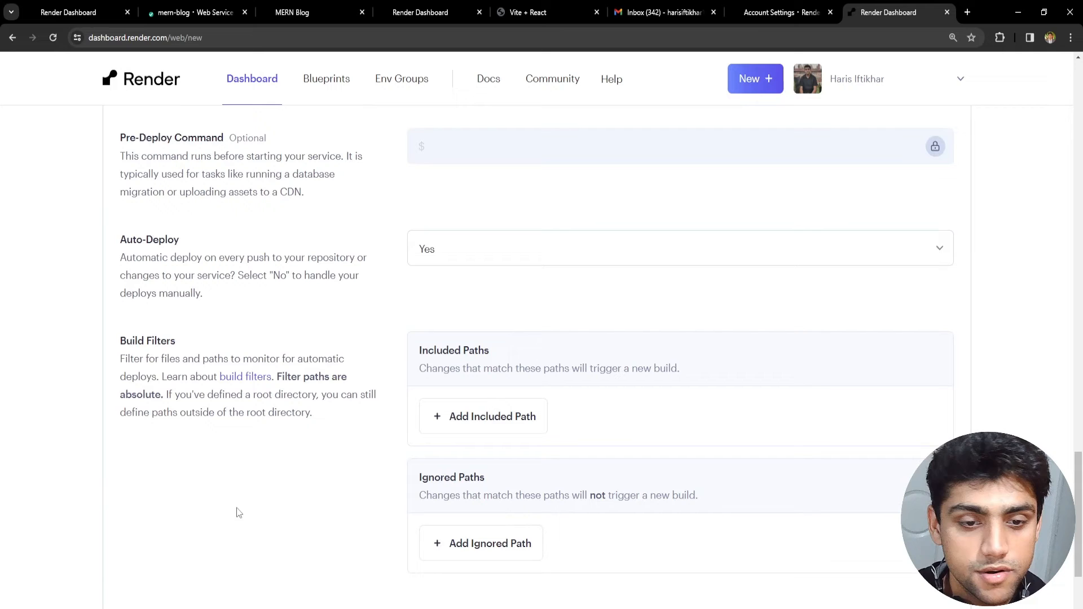
Step: Open the deployed mern-blog service from the dashboard and load its live onrender.com site
scroll(down, 3)
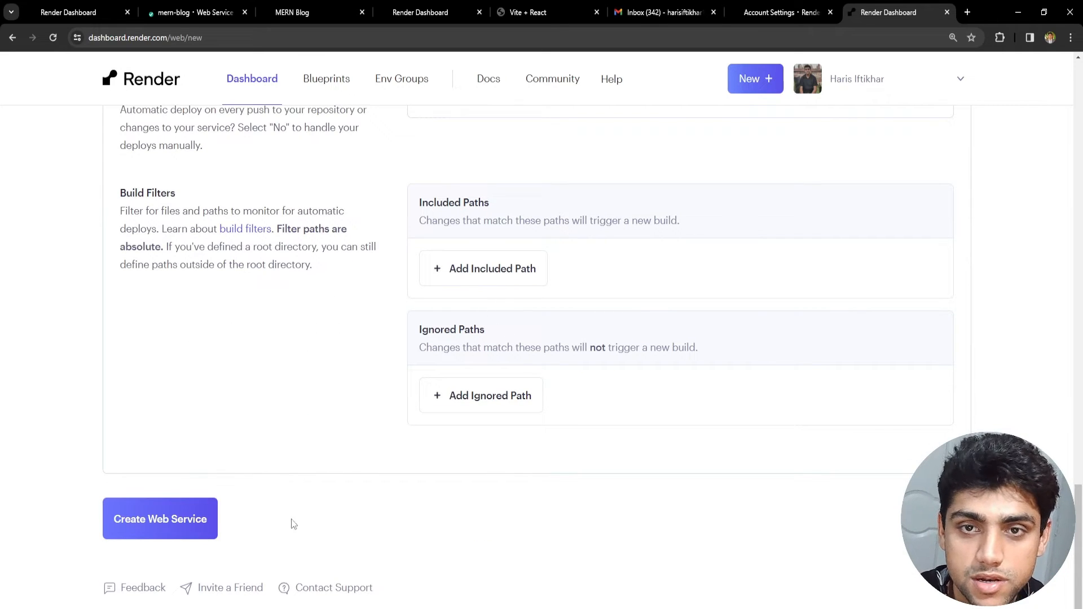
click(780, 13)
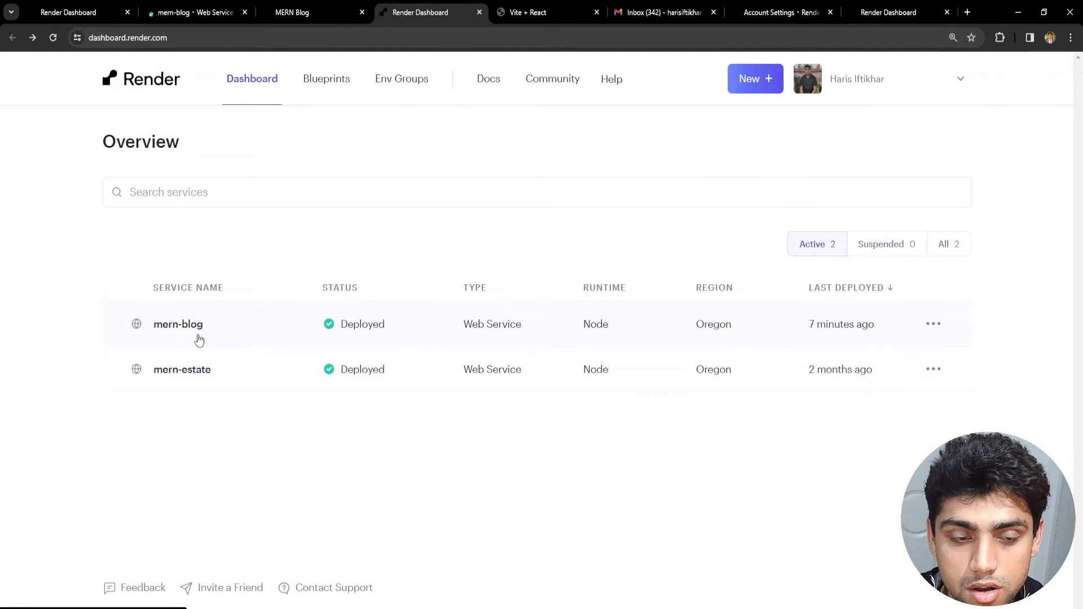
click(178, 324)
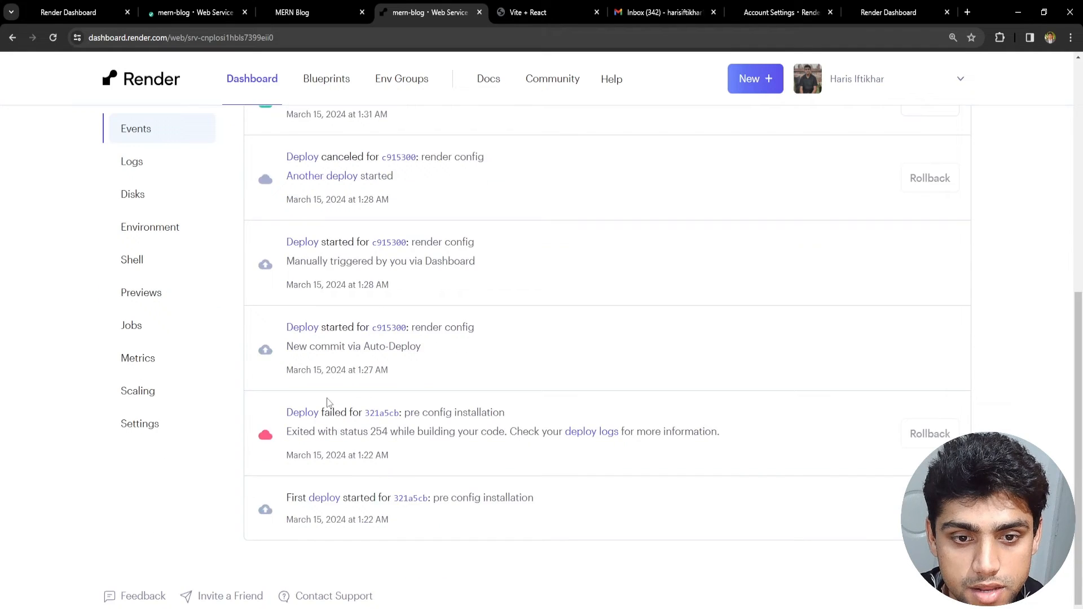
scroll(up, 3)
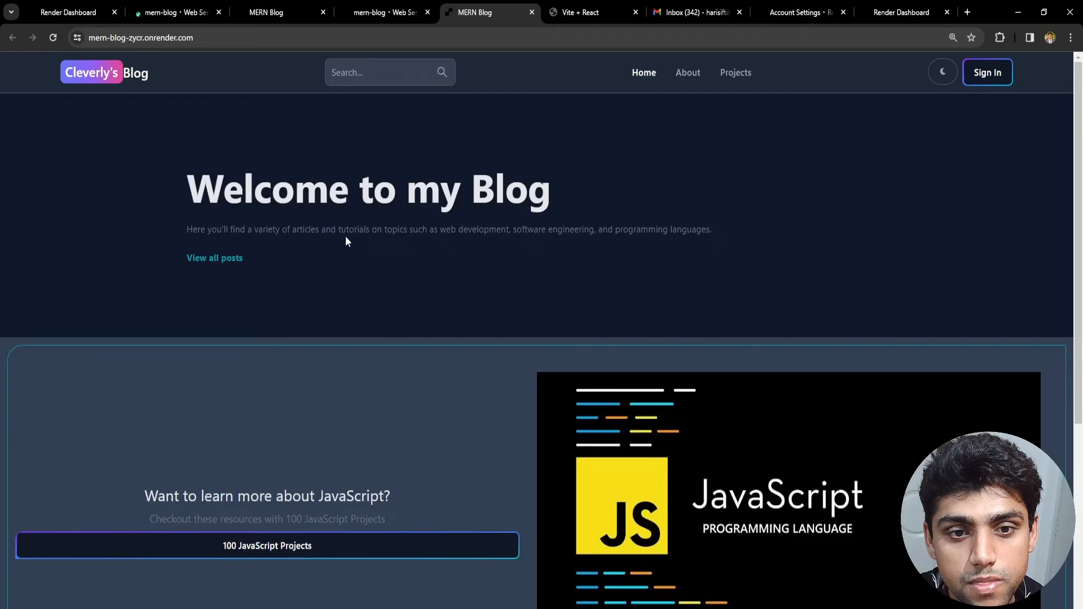
Step: Browse the live posts, try Continue with Google on Sign In, and copy the onrender domain
scroll(down, 3)
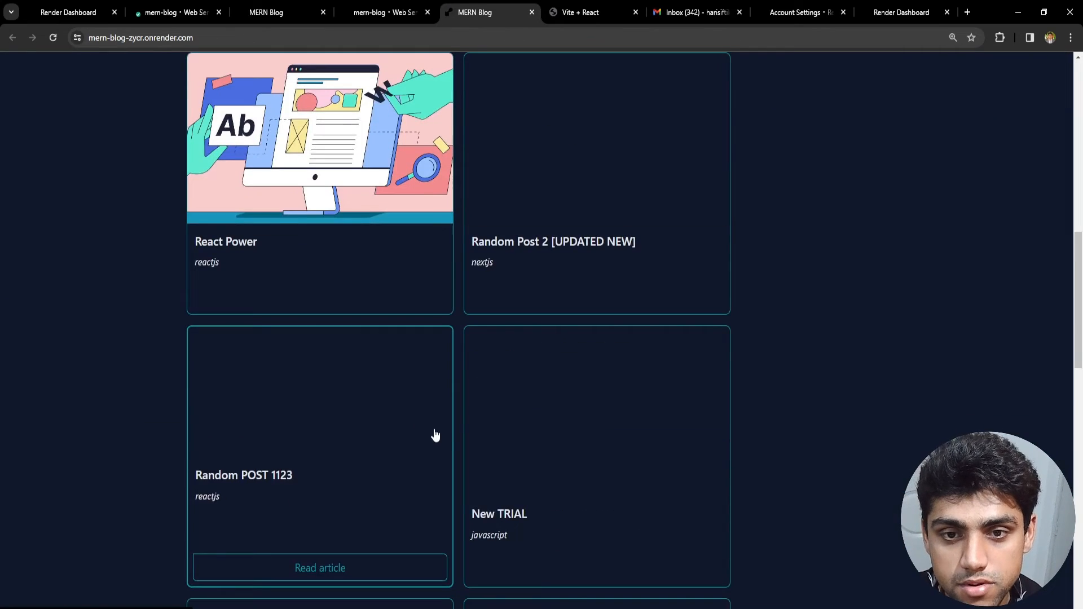
scroll(down, 3)
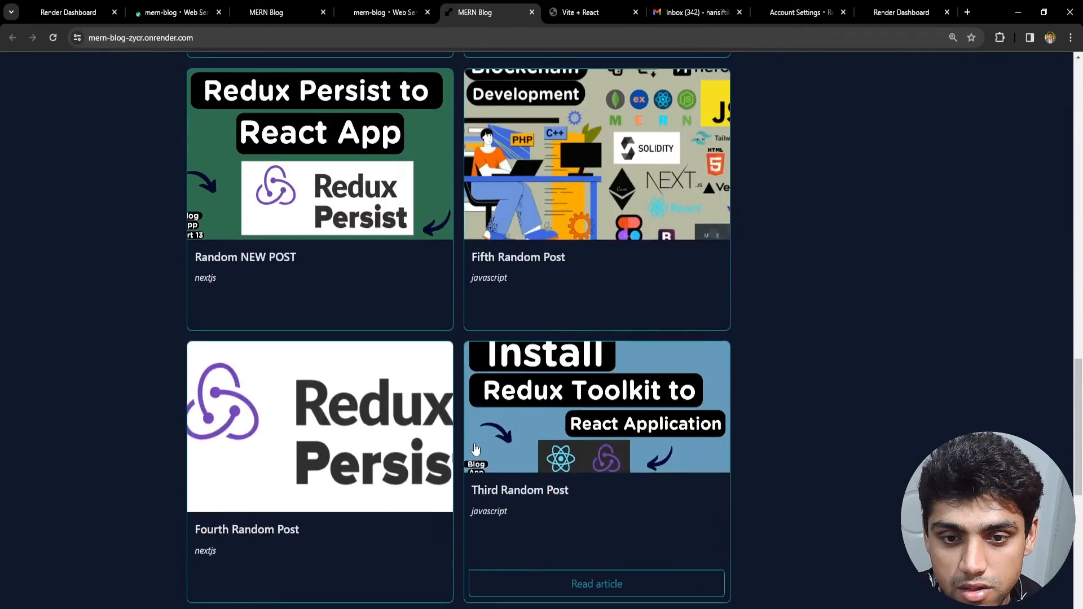
click(987, 73)
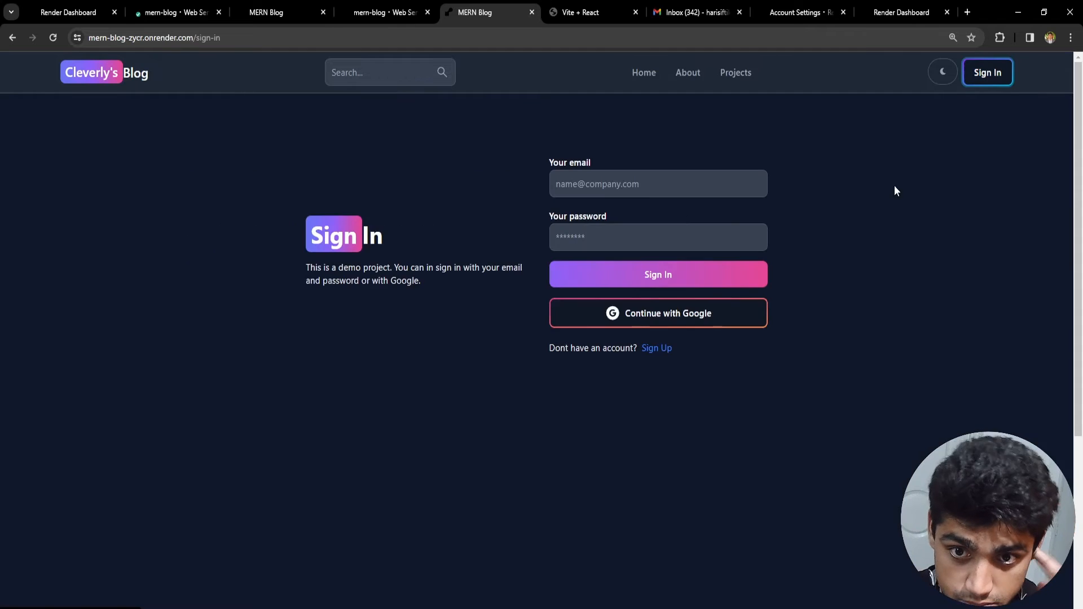
click(658, 313)
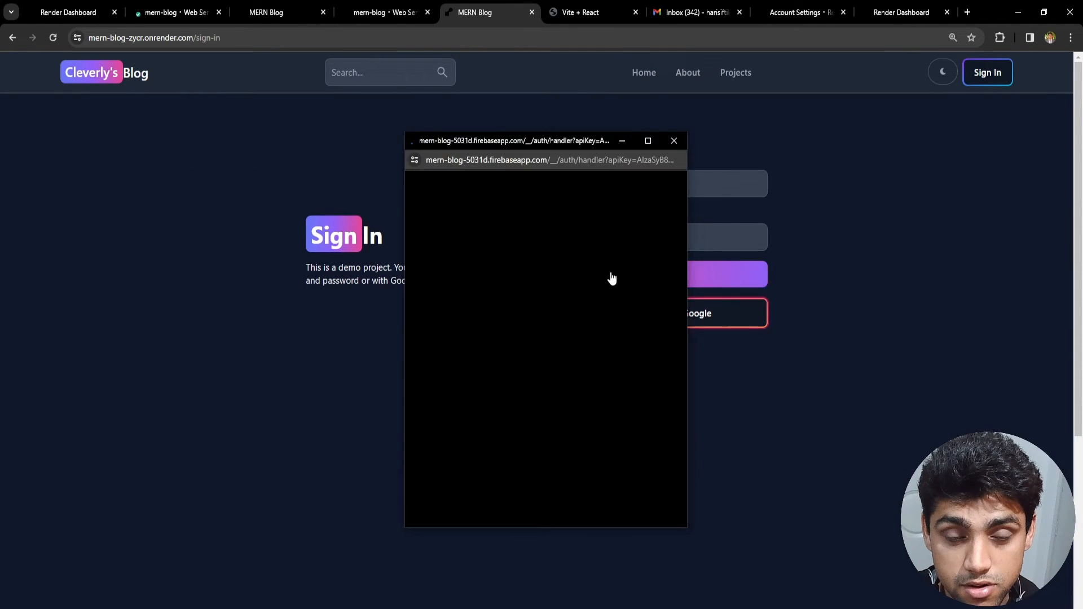
click(673, 141)
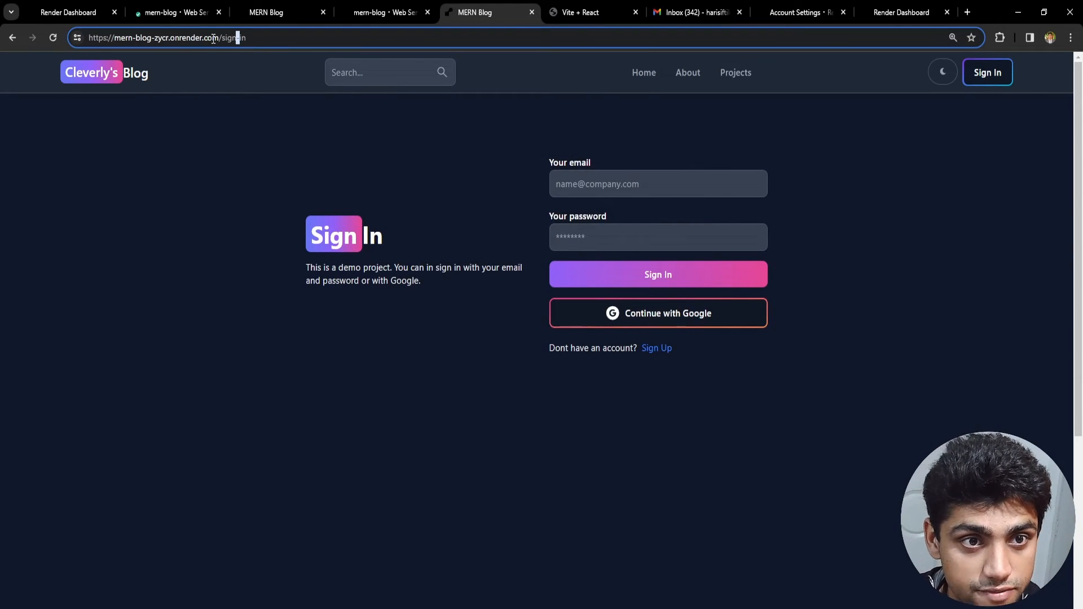
click(165, 37)
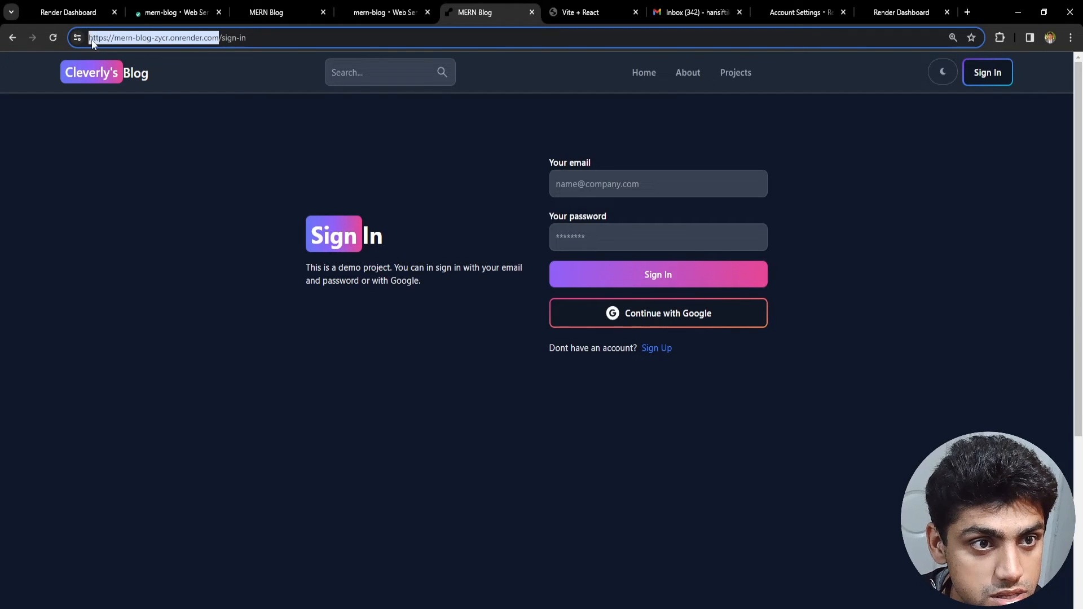
click(967, 12)
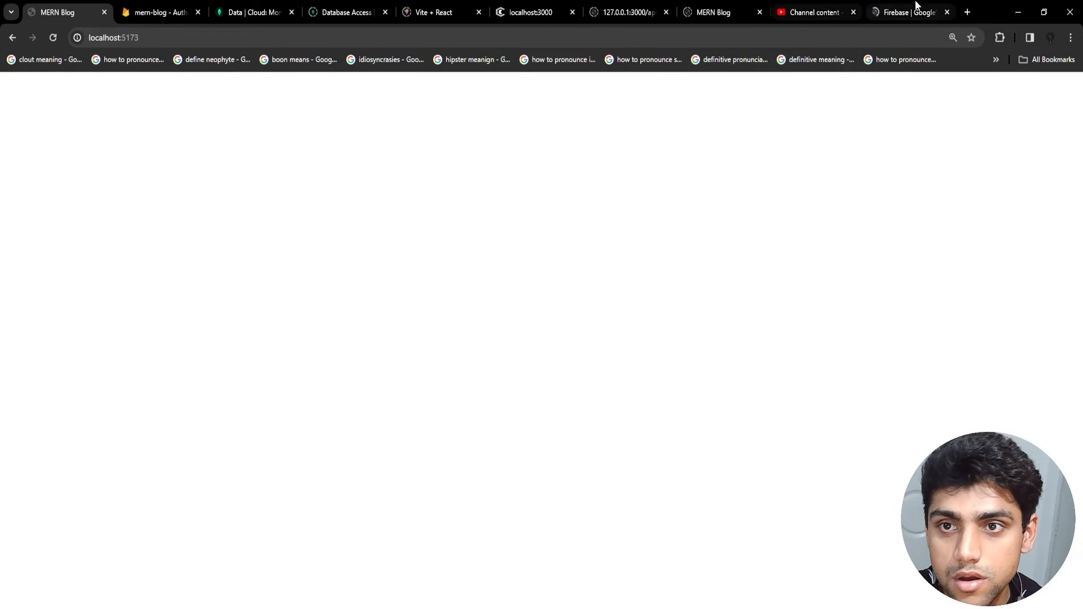
Step: Reach the mern-blog project's authorized domains list under Authentication settings in the Firebase console
click(905, 11)
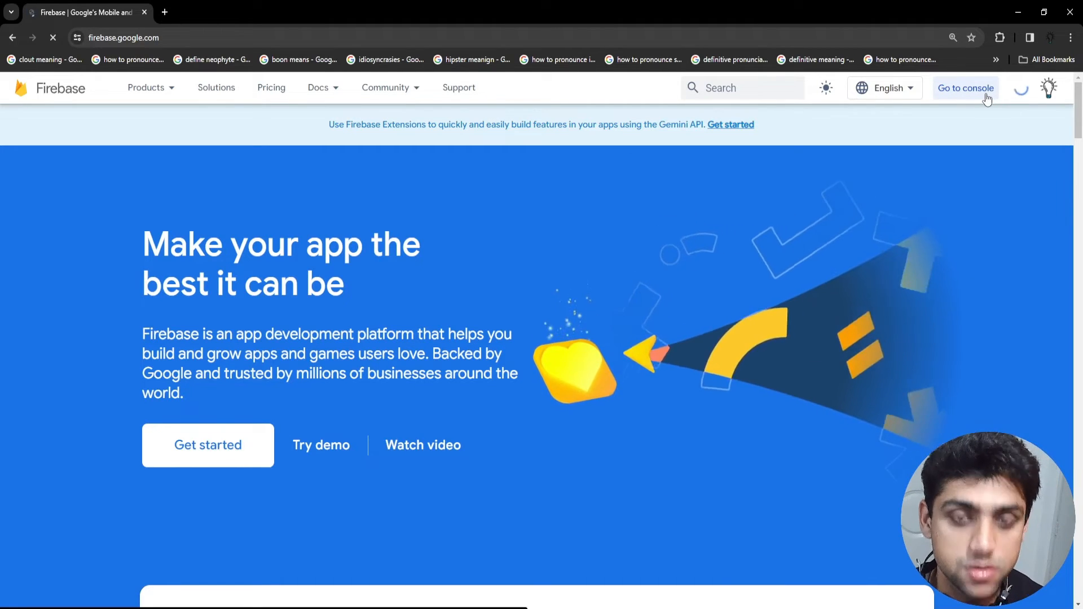
click(965, 88)
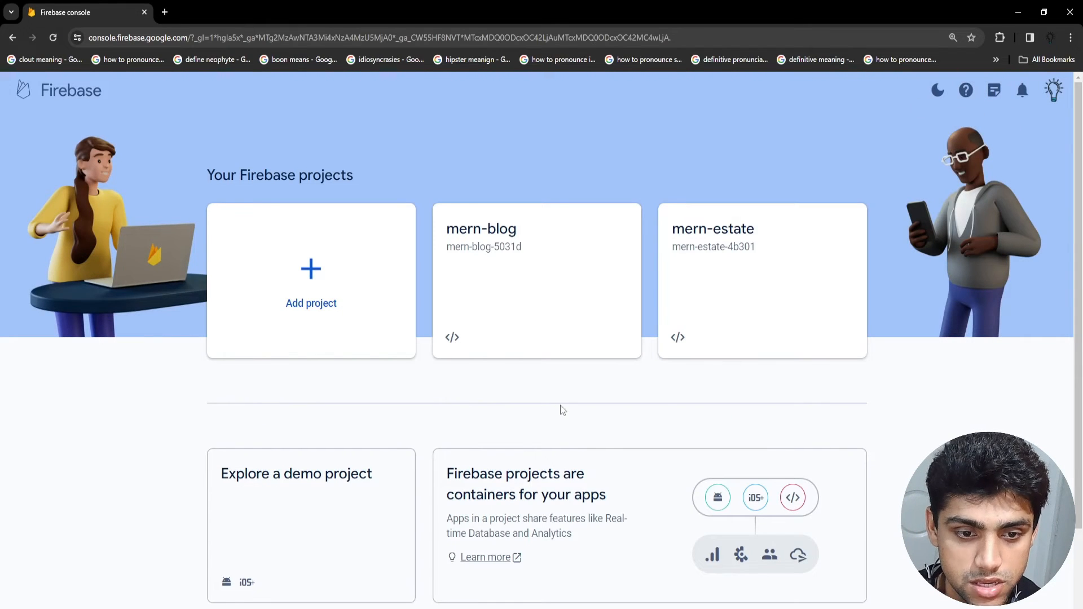
mouse_move(414, 384)
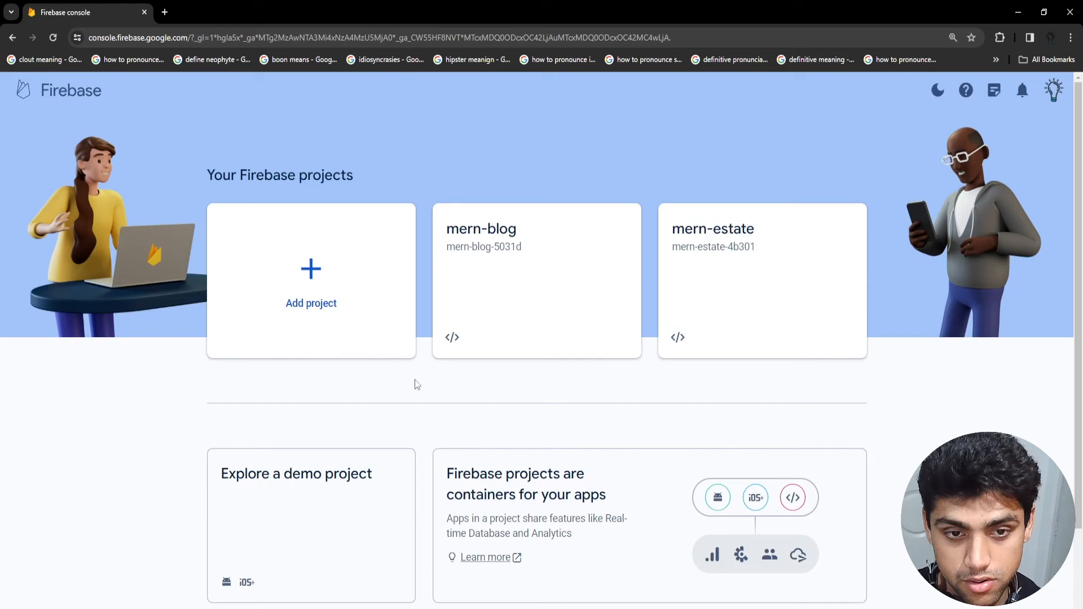
mouse_move(534, 250)
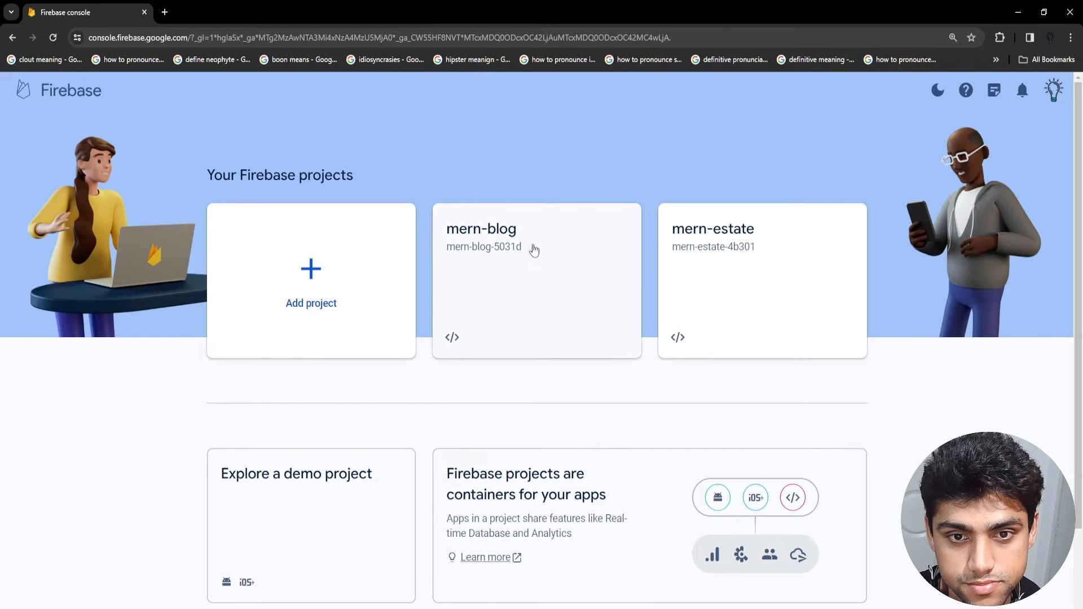
click(537, 277)
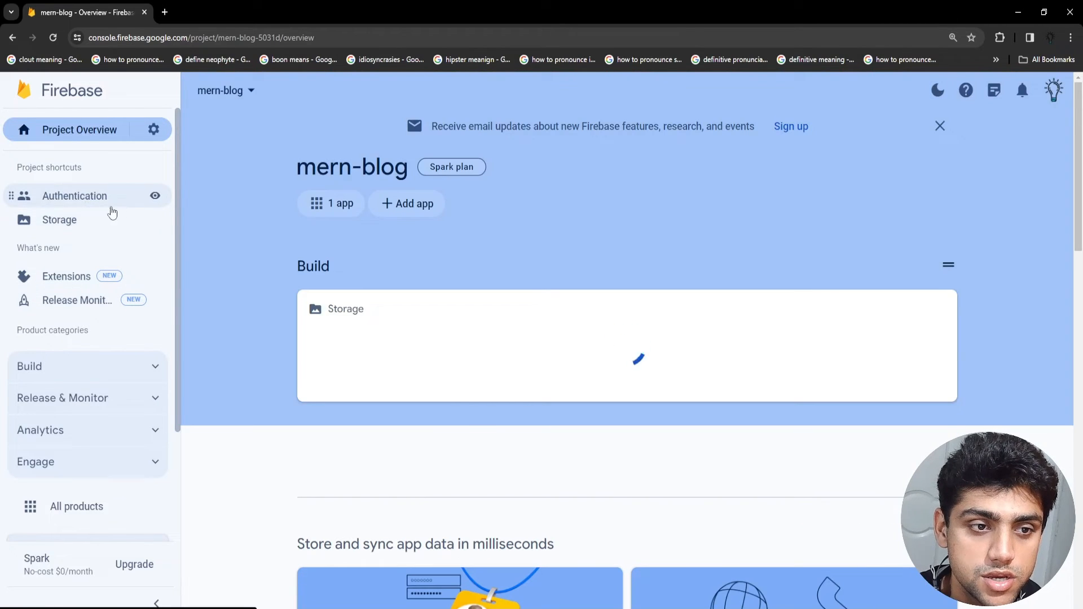
click(75, 195)
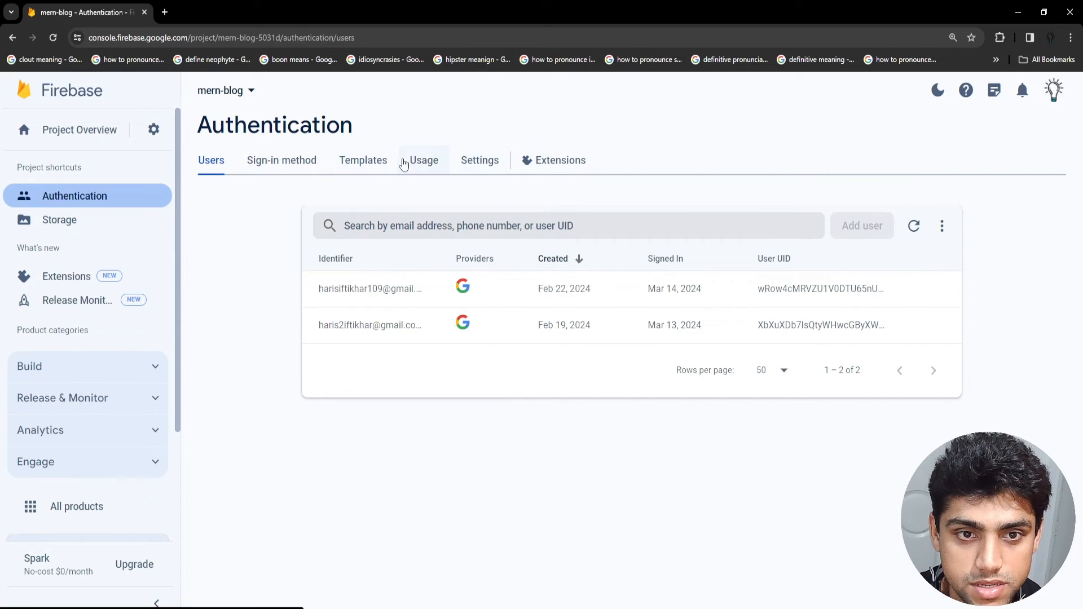
mouse_move(102, 220)
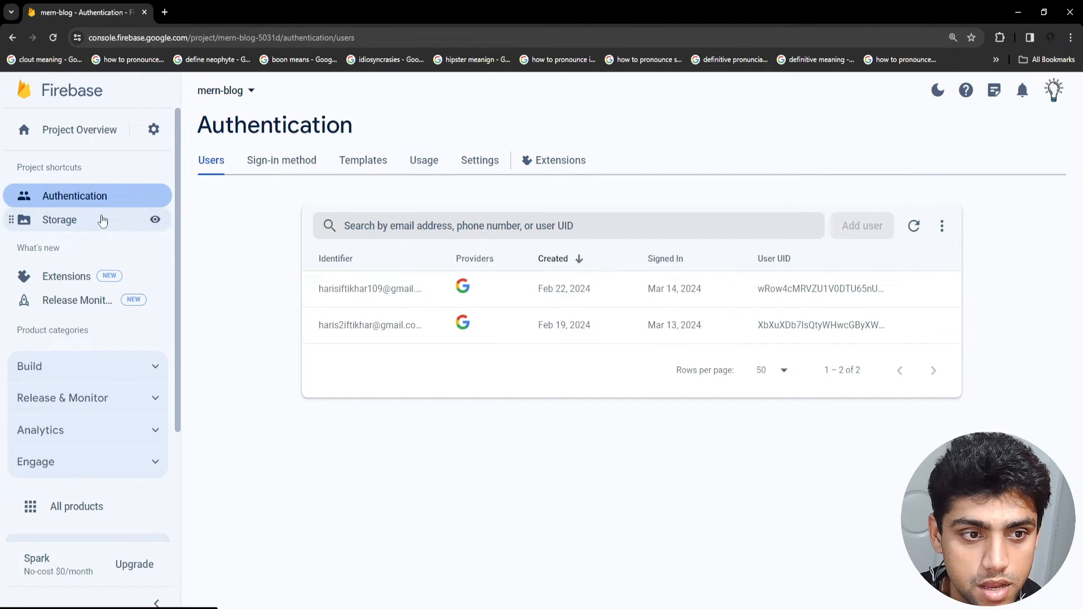
click(480, 159)
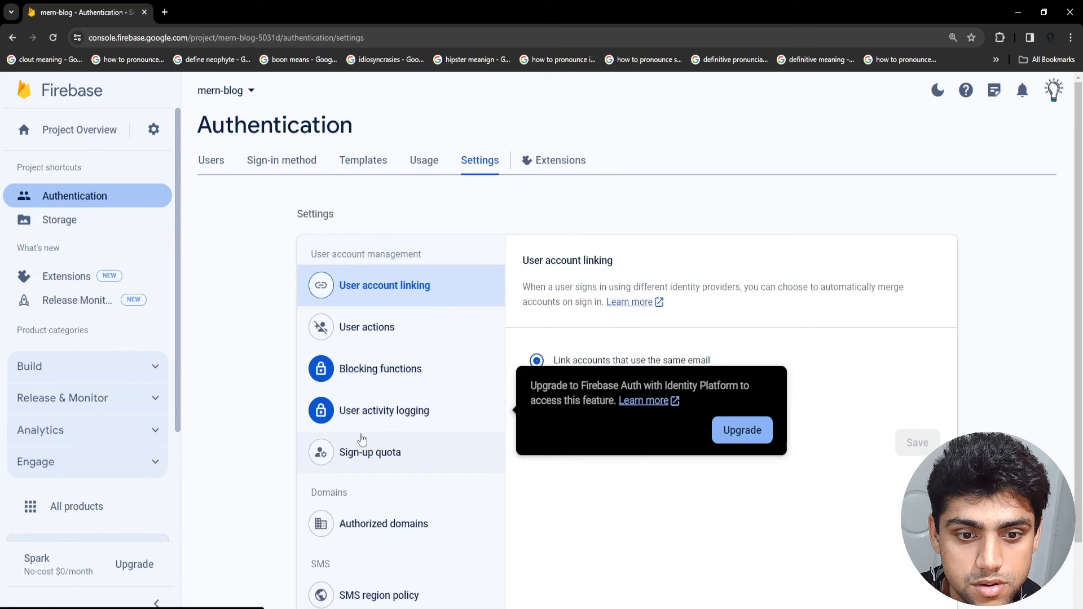
click(384, 524)
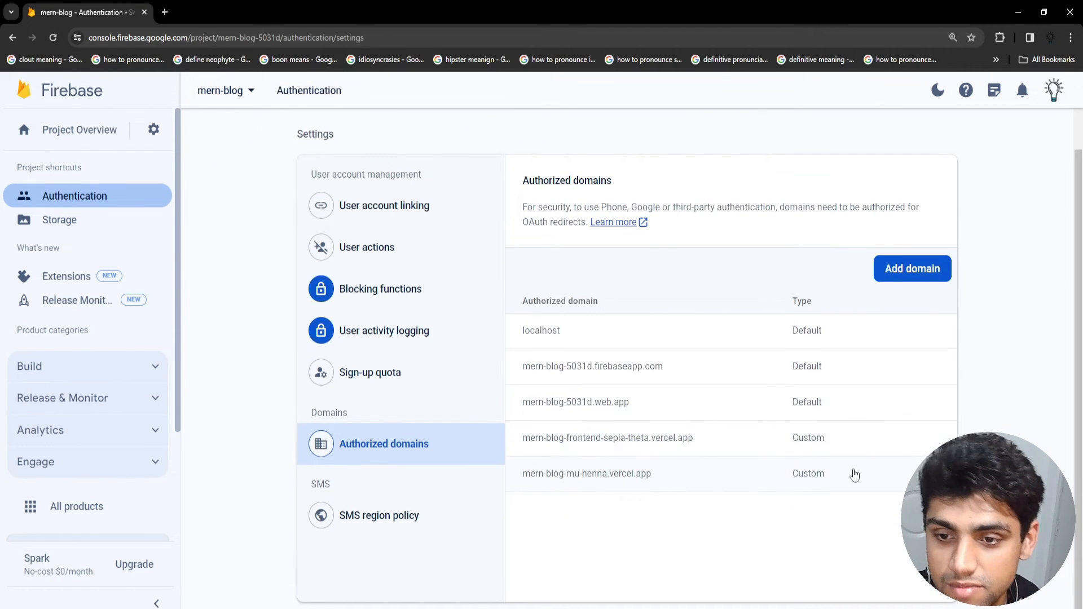
mouse_move(662, 491)
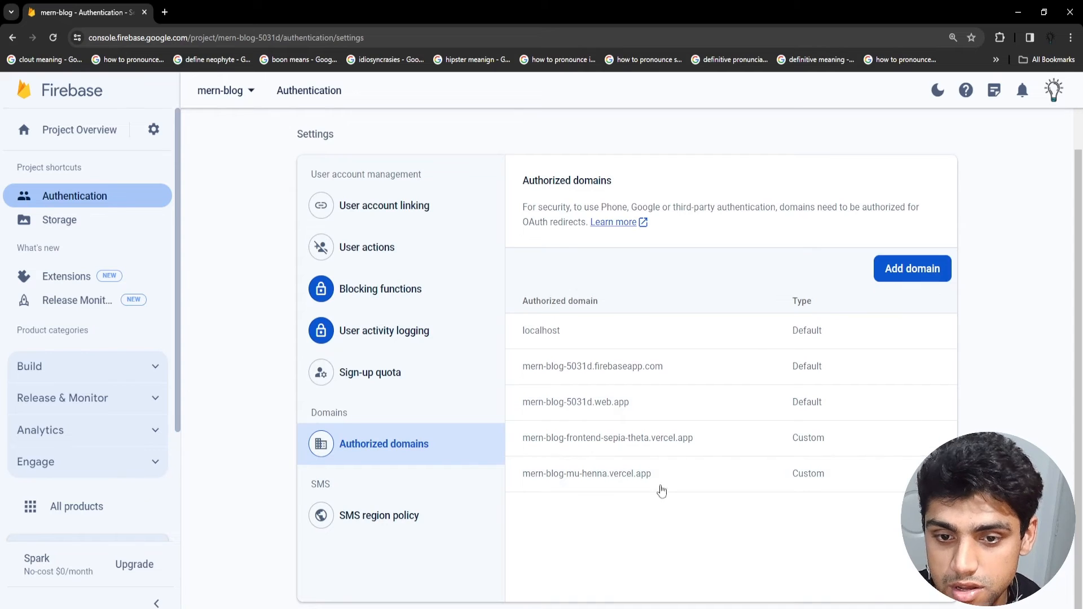
mouse_move(889, 294)
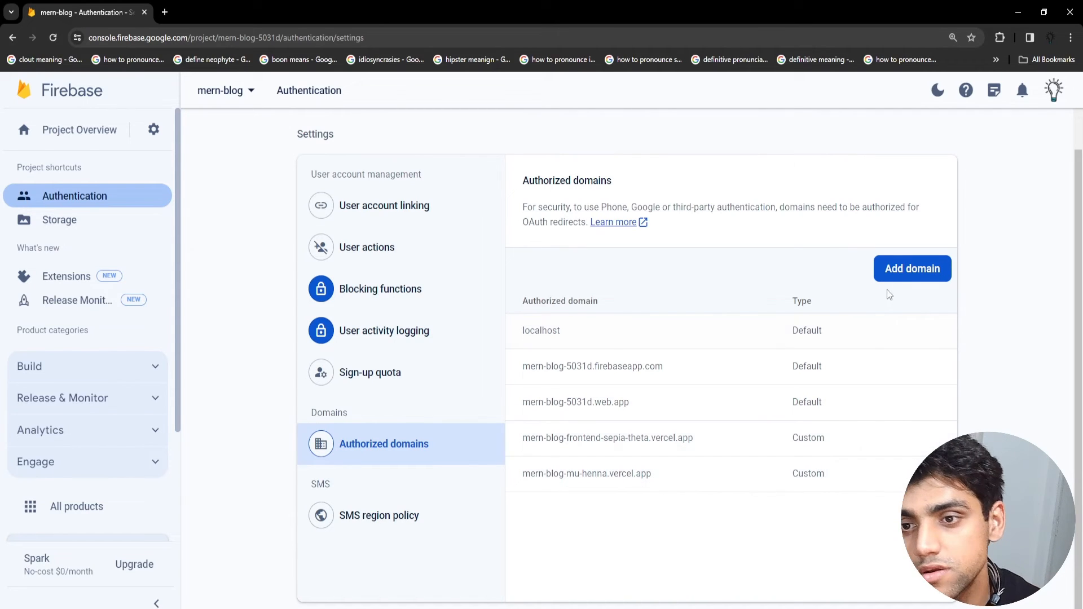
Step: Add mern-blog-zycr.onrender.com as an authorized domain and return to the live blog window
click(912, 268)
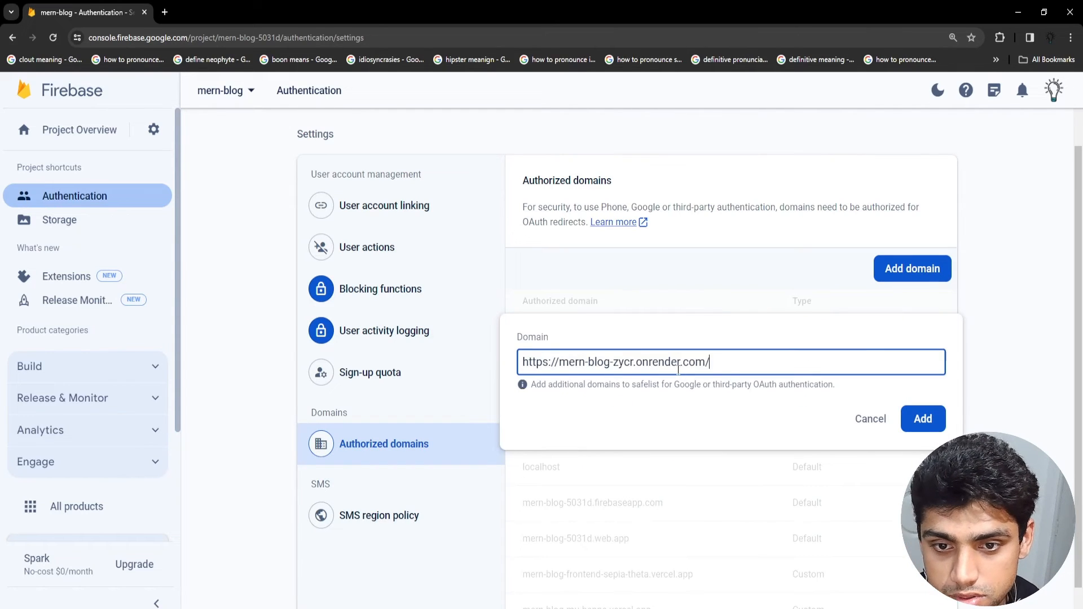
key(Backspace)
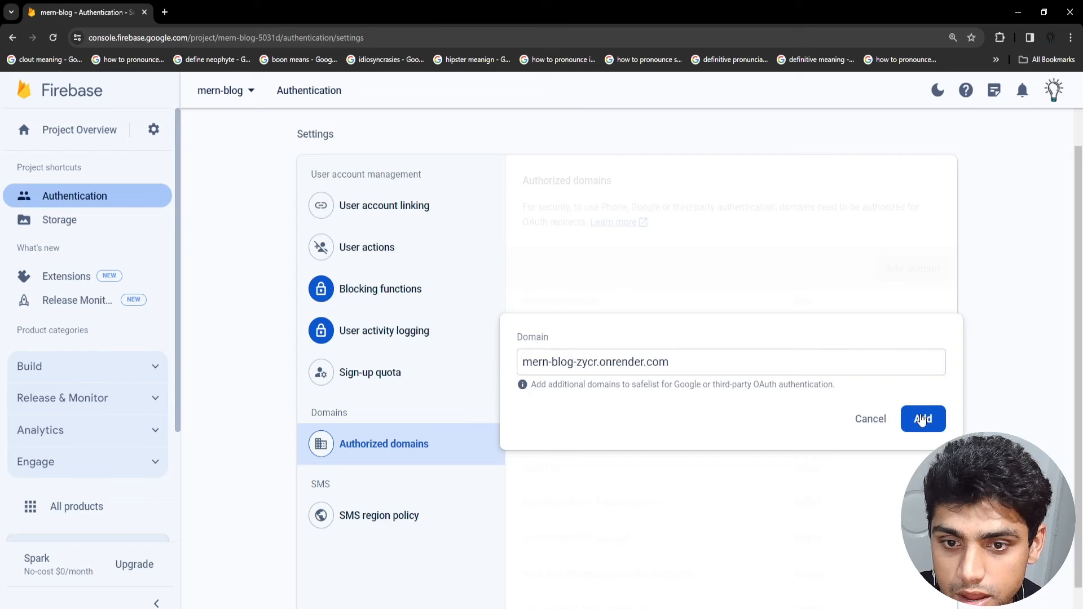
click(923, 419)
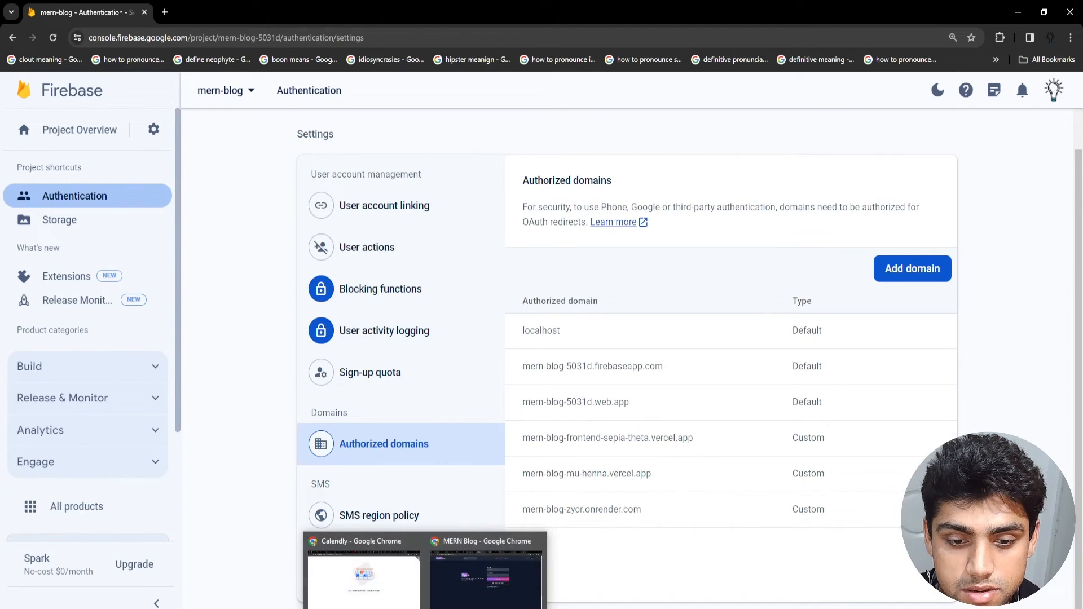
click(485, 567)
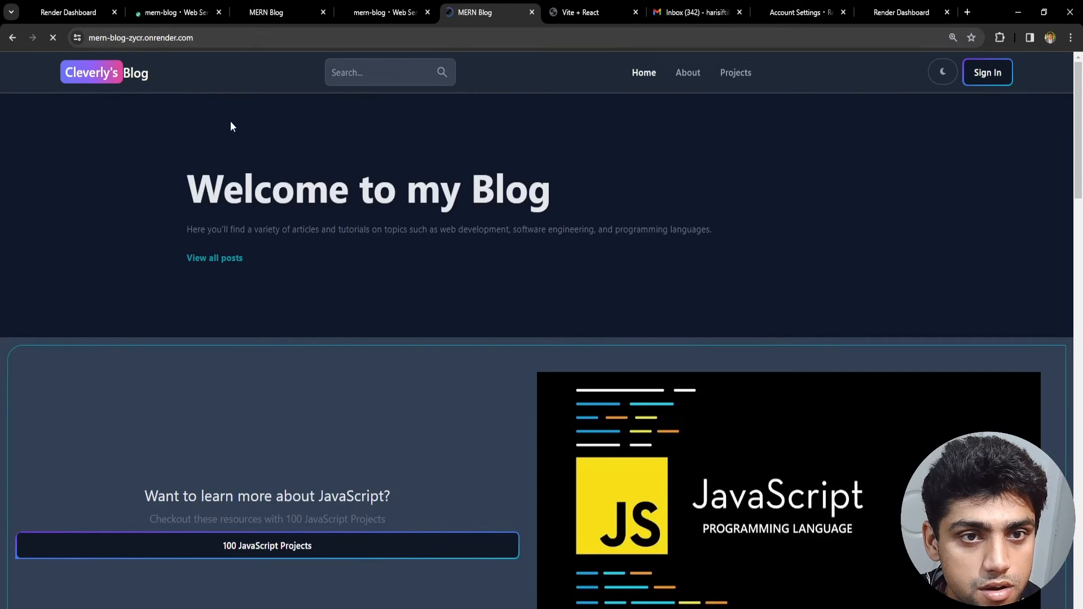
Step: Sign in to Cleverly's Blog with the Google account and return to the home page signed in
click(986, 72)
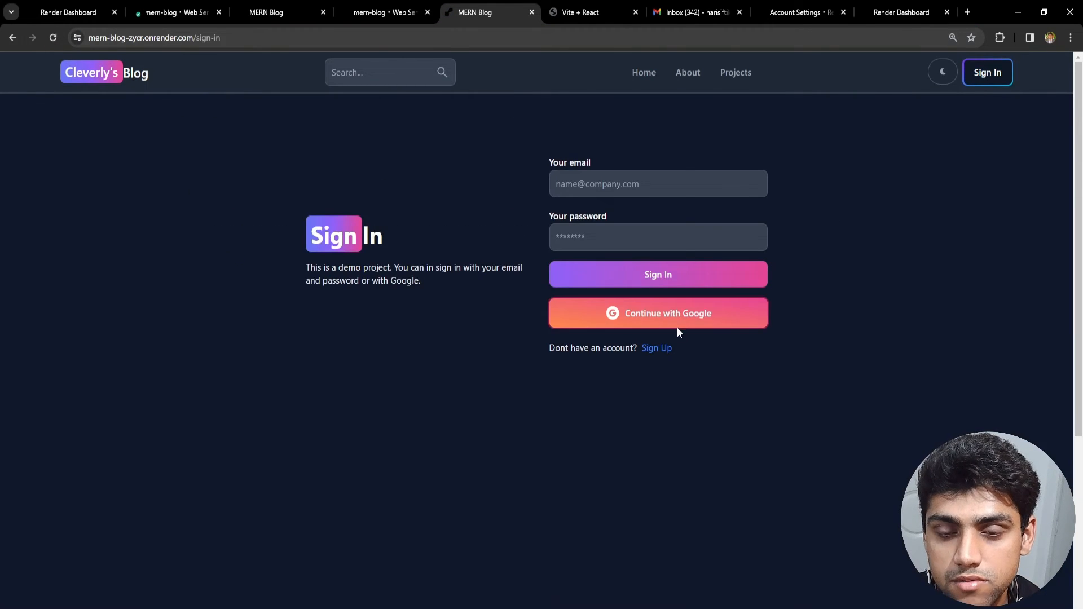
click(657, 312)
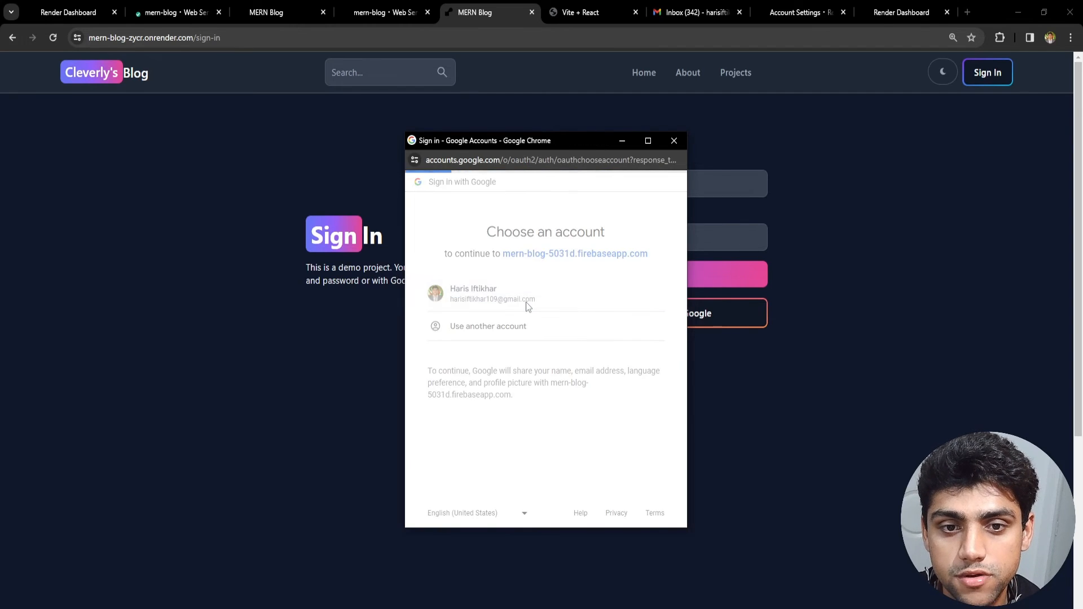
click(484, 293)
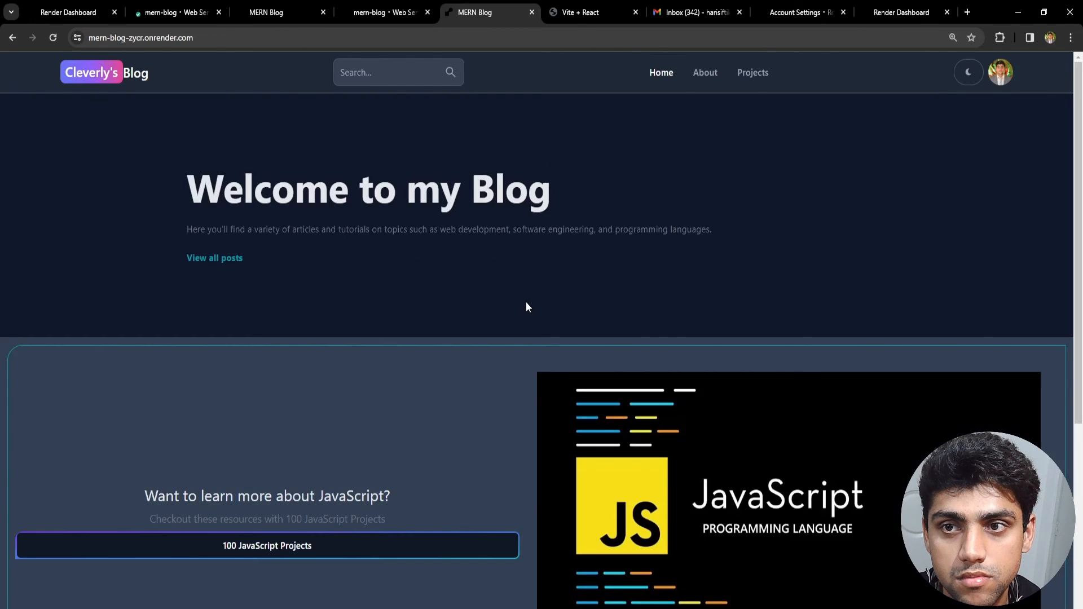
Step: View the signed-in user's profile page from the avatar menu
scroll(down, 3)
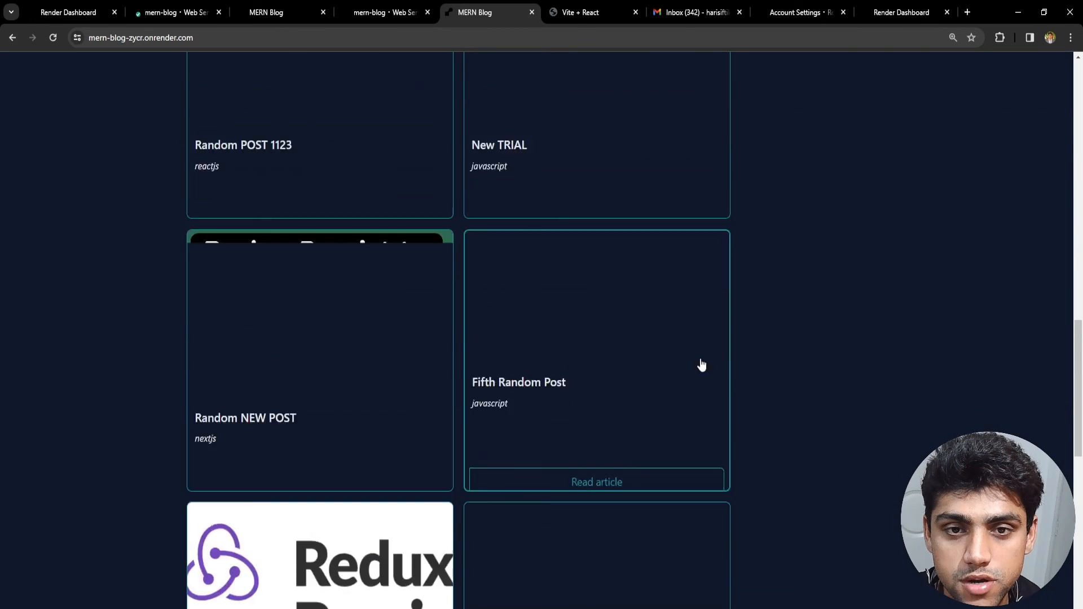
click(999, 72)
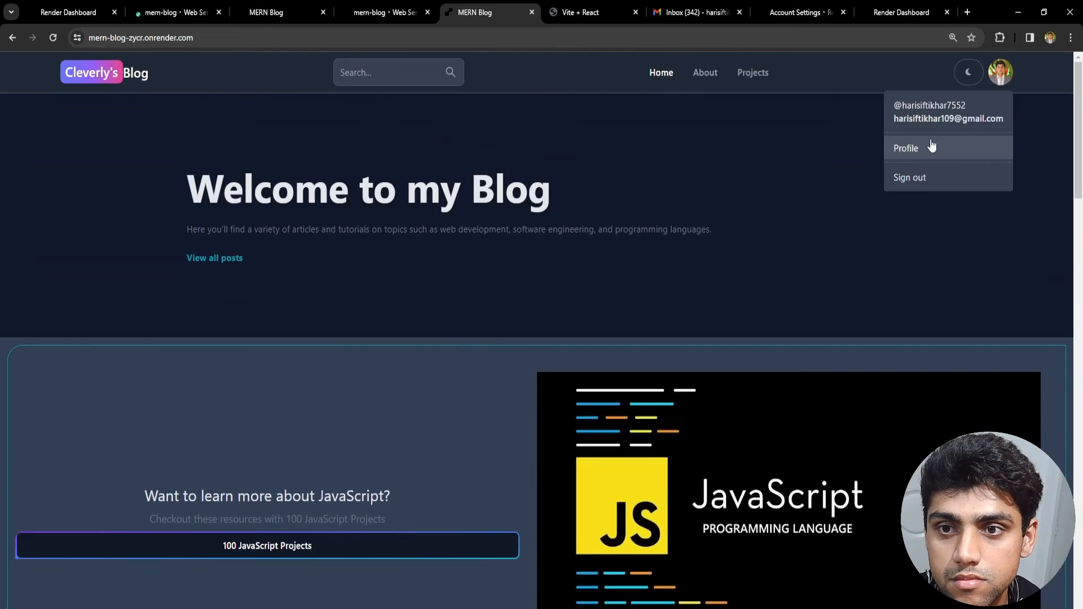
click(905, 148)
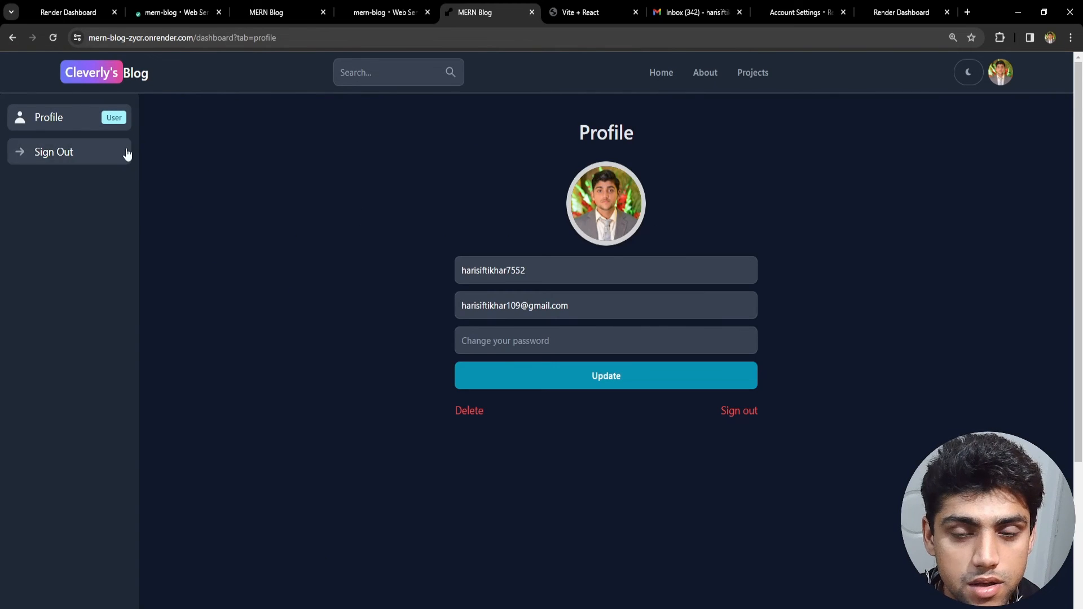
mouse_move(518, 328)
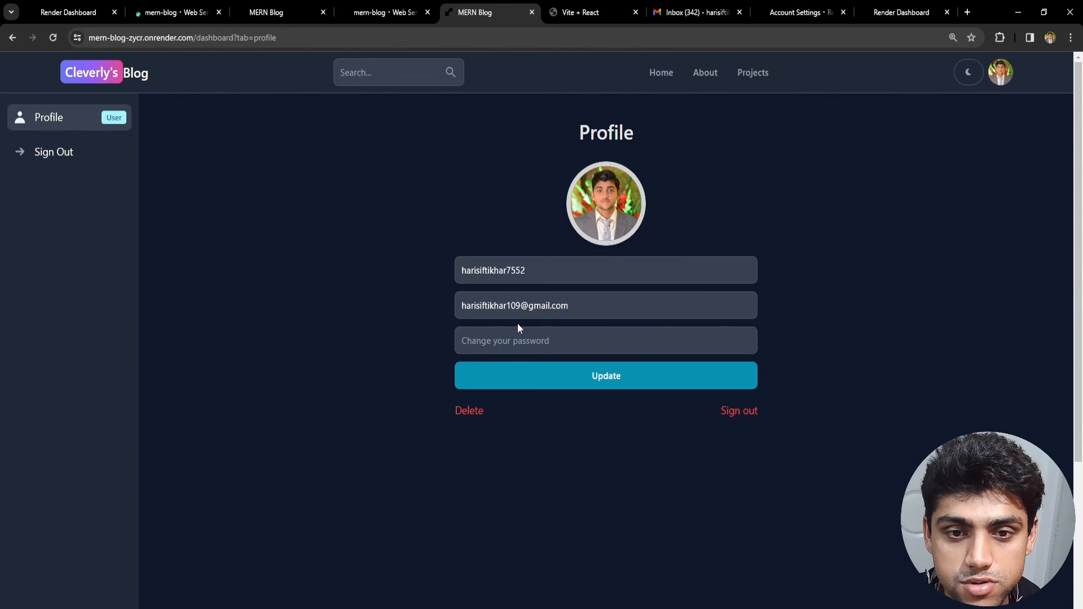
mouse_move(592, 222)
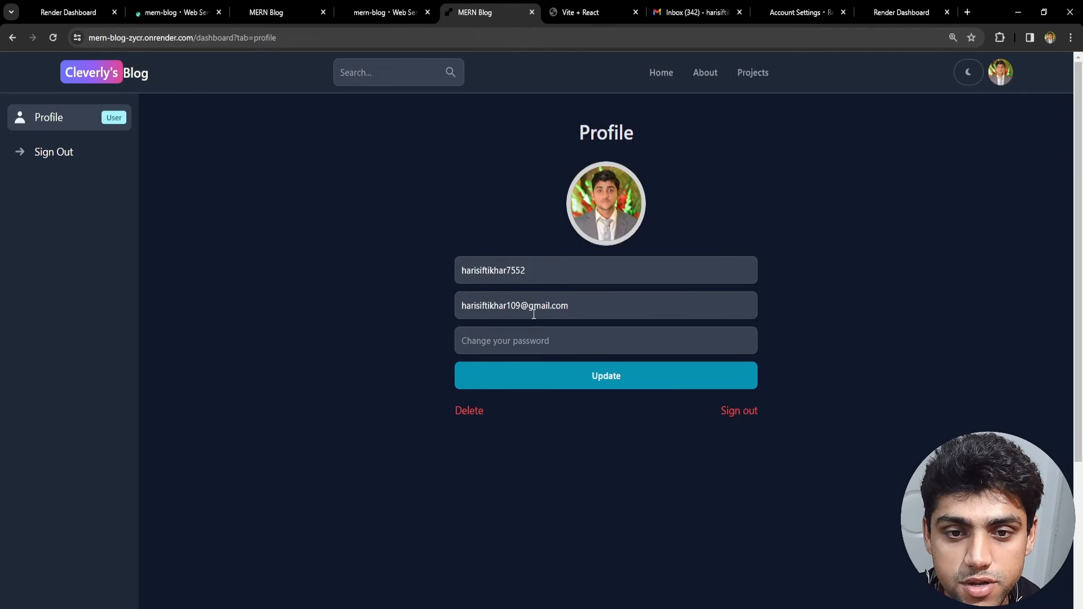
mouse_move(726, 75)
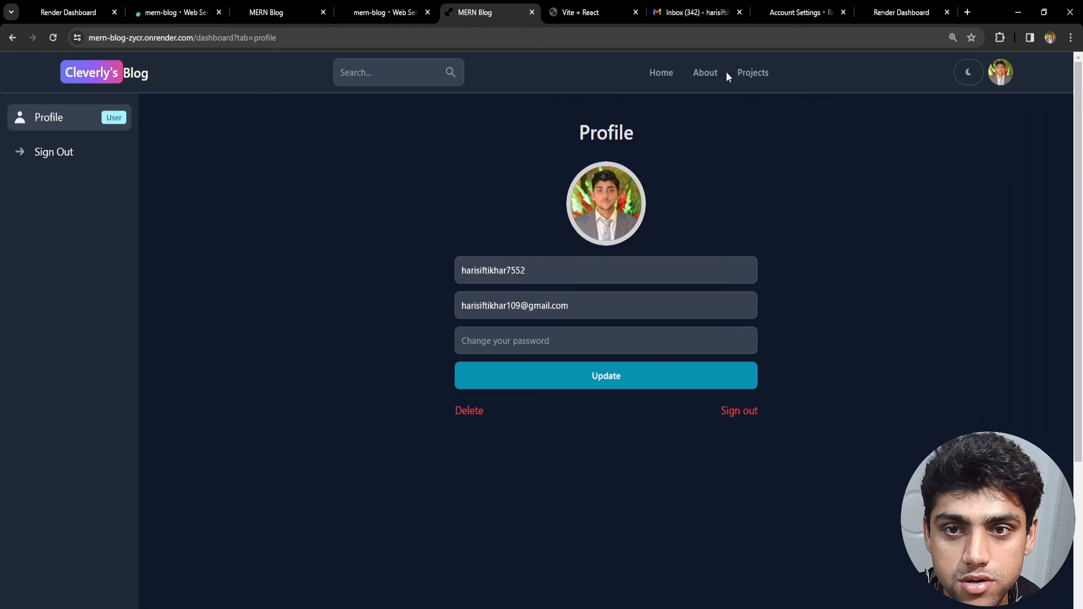
Step: Visit the About page, then the React Power post scrolled to its comment box
click(704, 72)
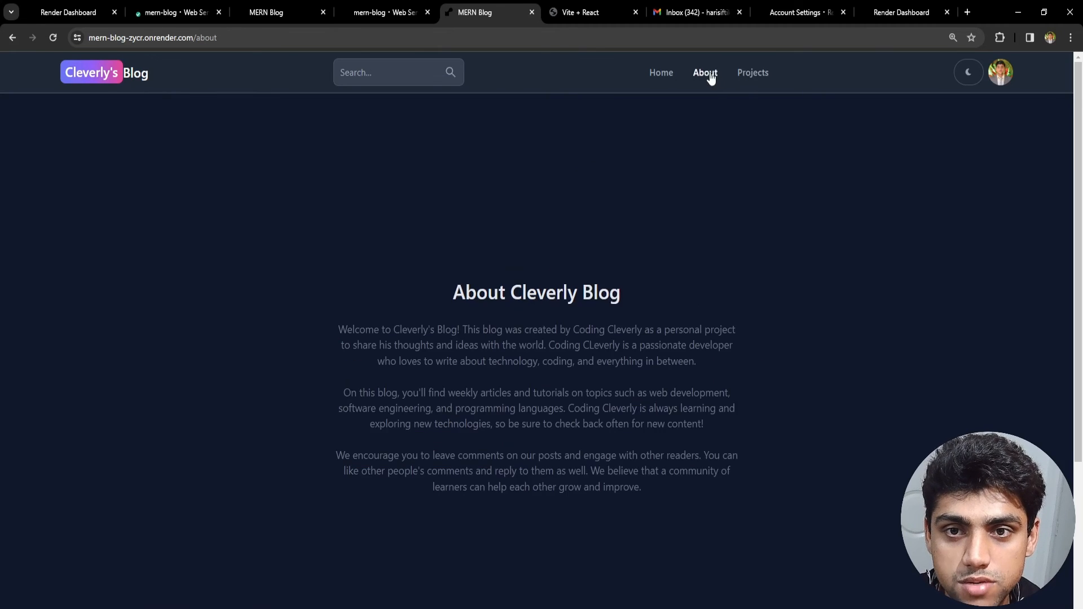
click(660, 72)
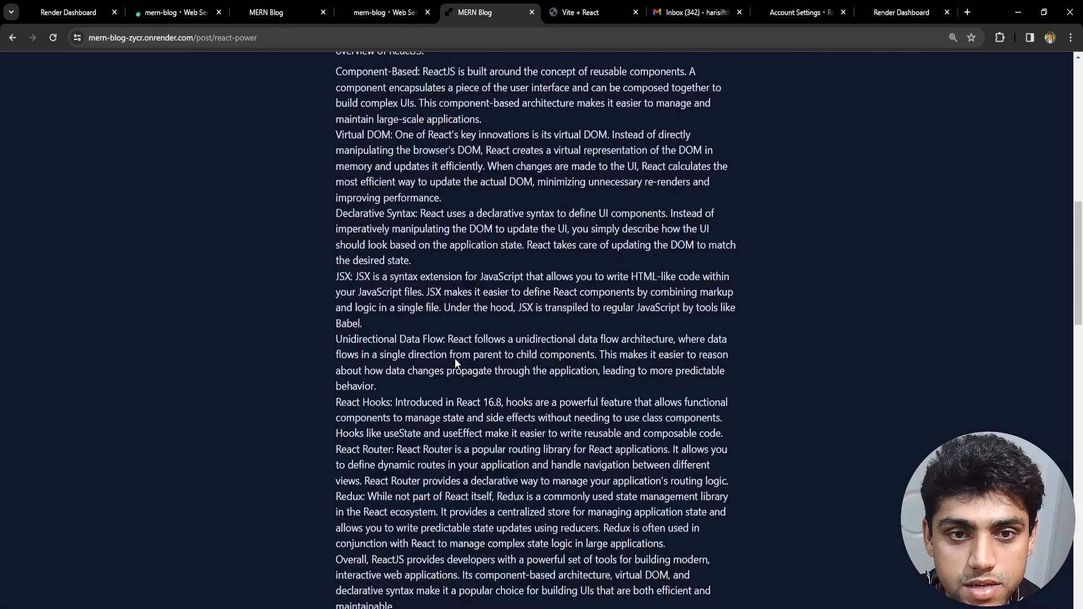
scroll(down, 3)
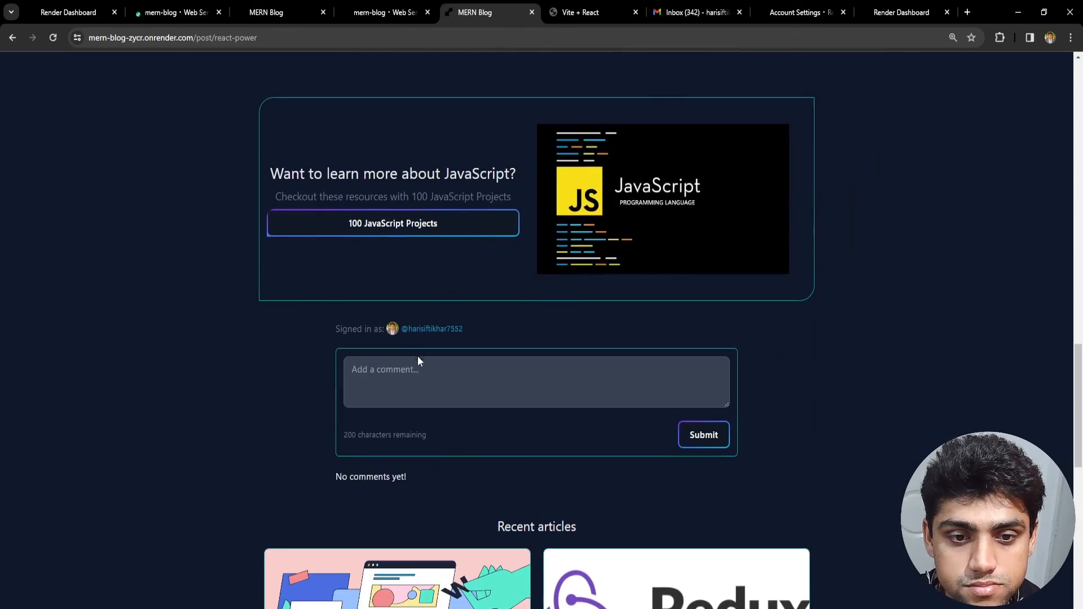
Step: Post the comment "This is a very insightful blog." on the React Power post
text(This is)
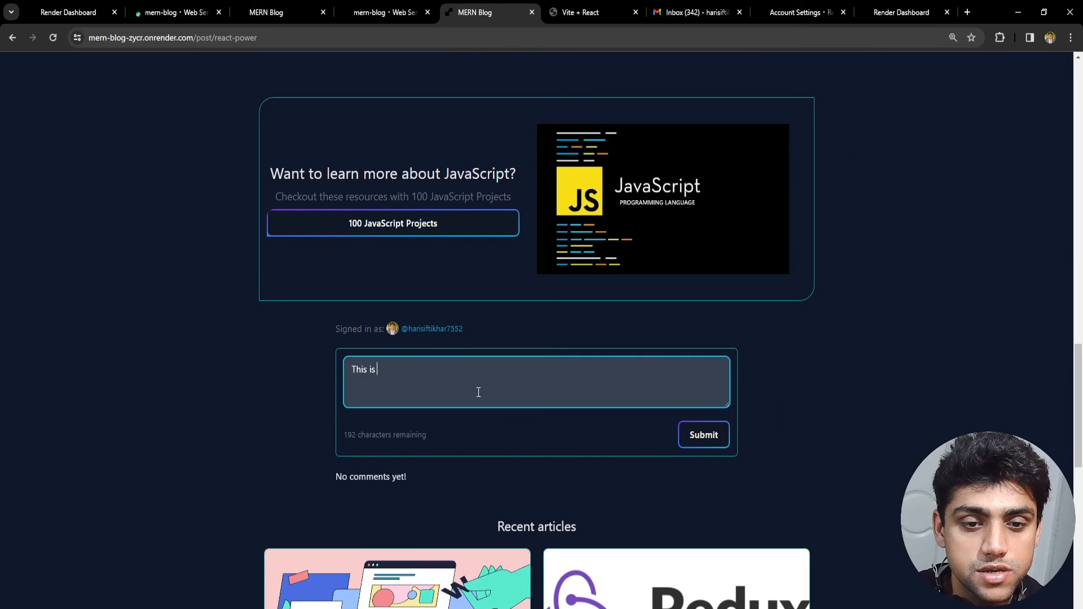
text(a very insigt)
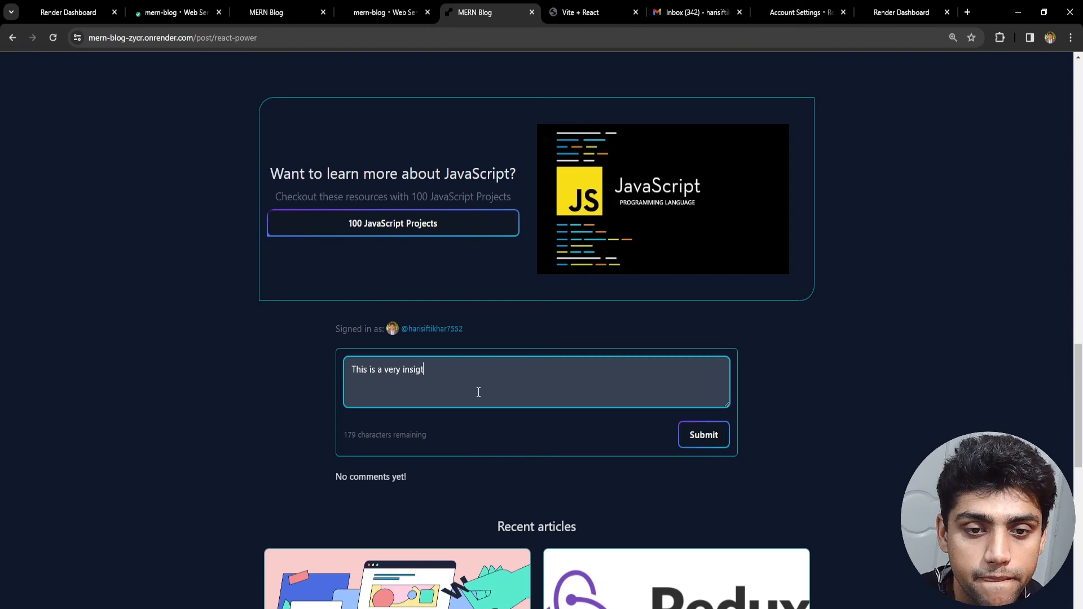
text(ful blog)
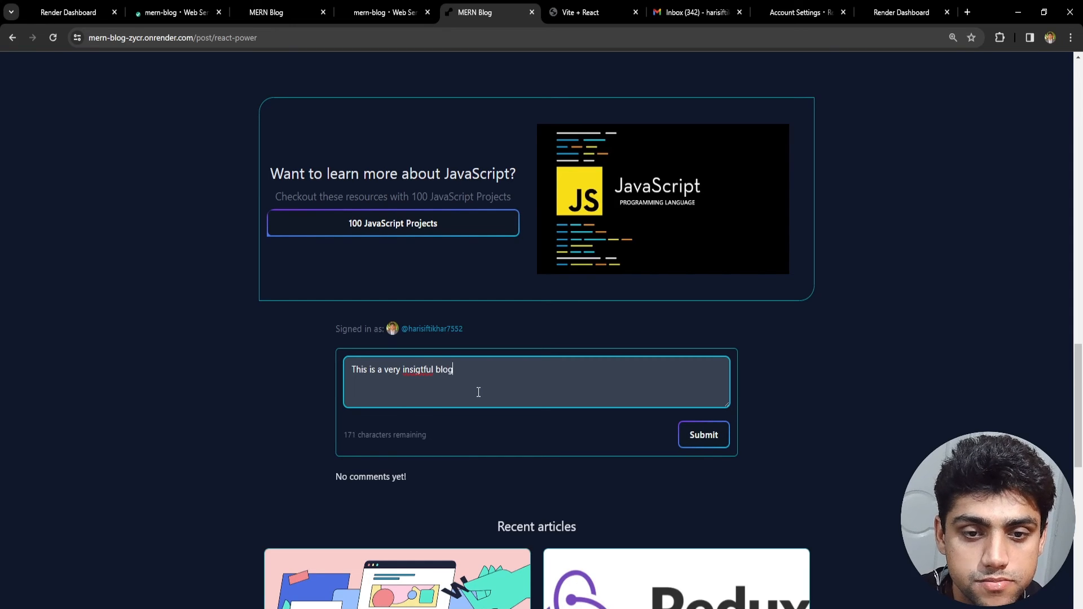
text(h)
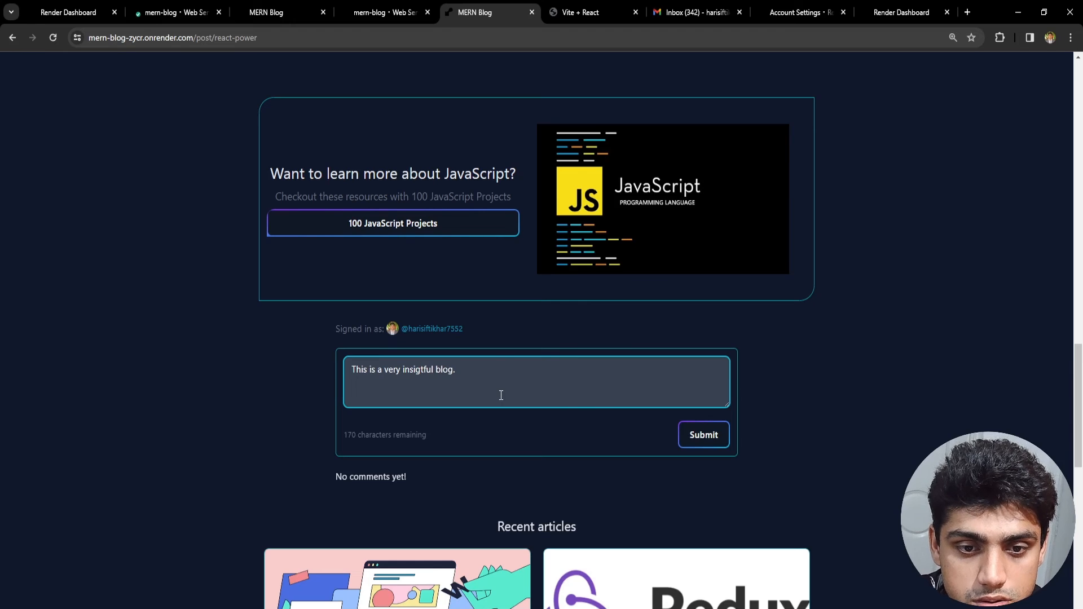
text(h)
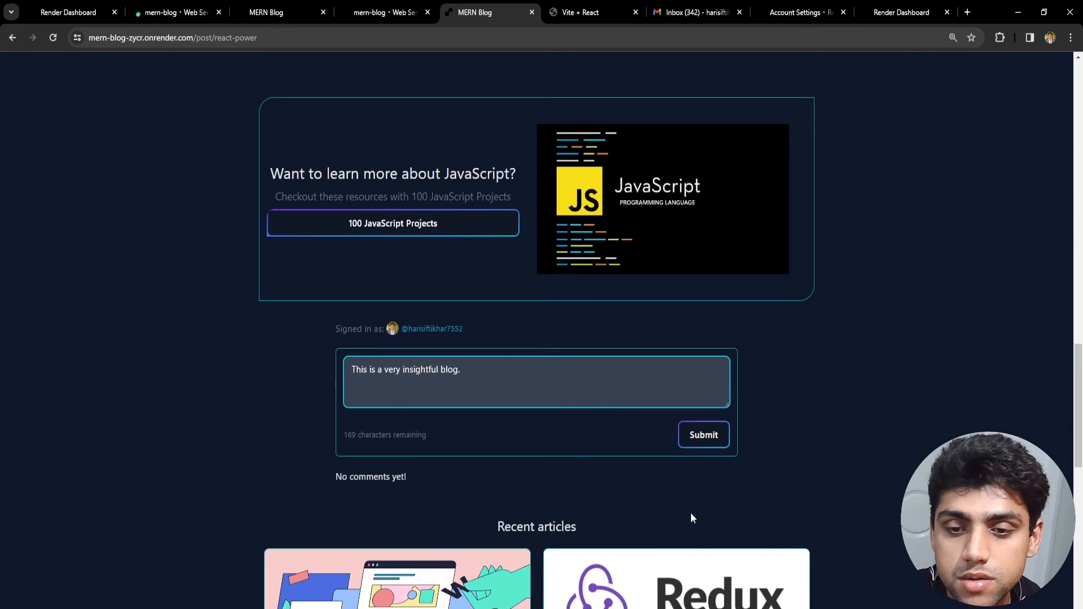
click(703, 434)
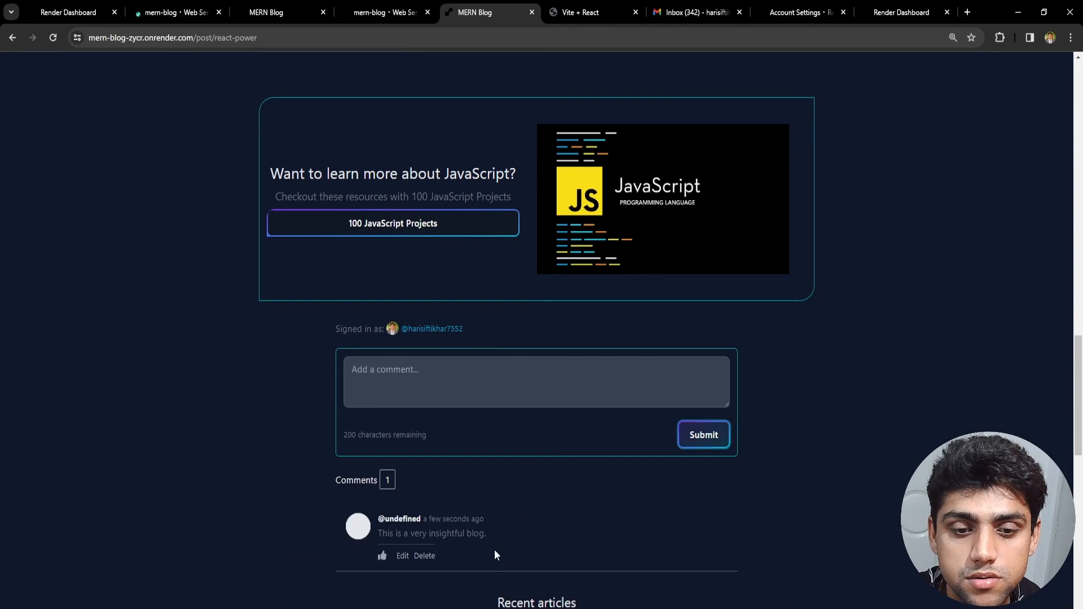
Step: Give the newly posted comment a like
scroll(down, 3)
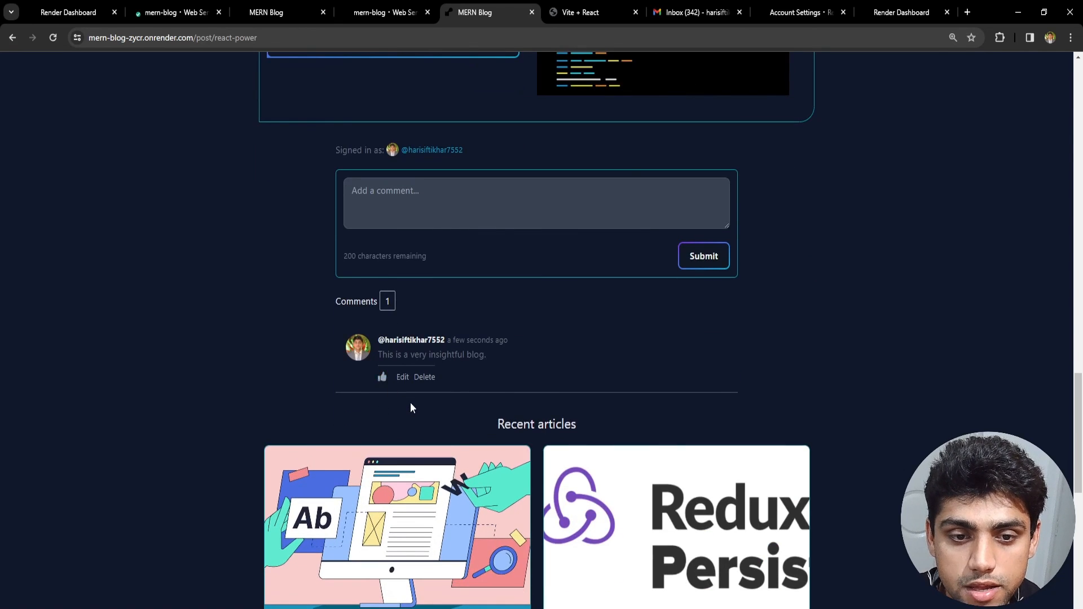
click(383, 377)
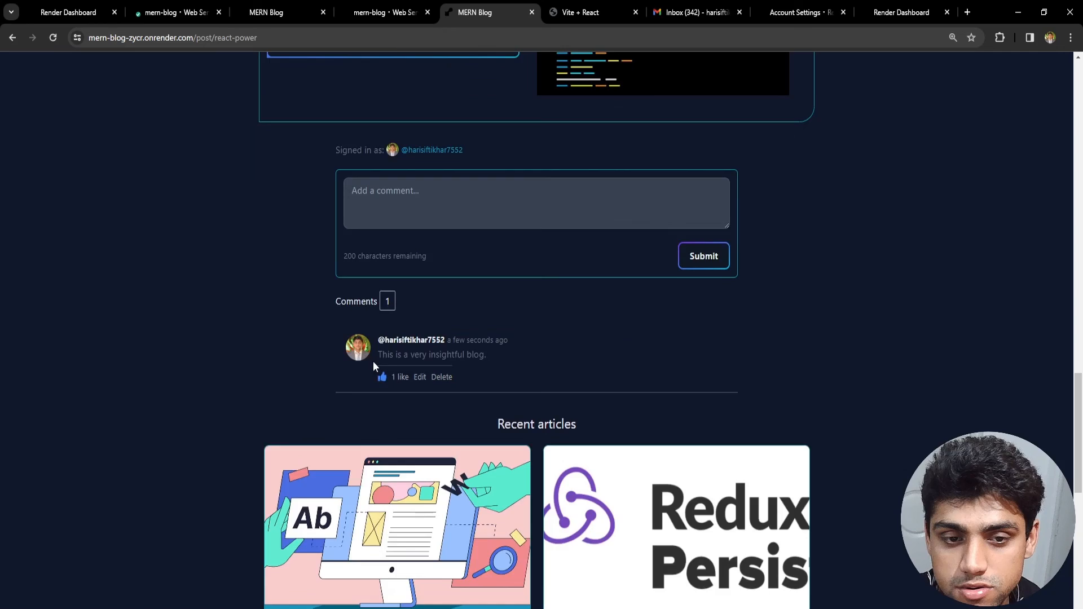
scroll(up, 3)
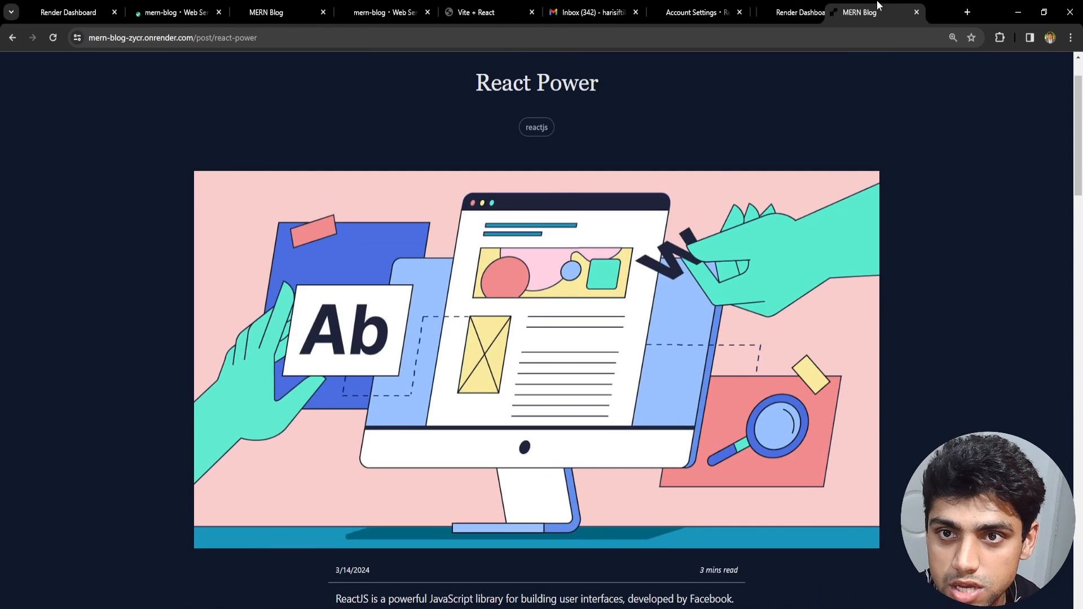
scroll(up, 3)
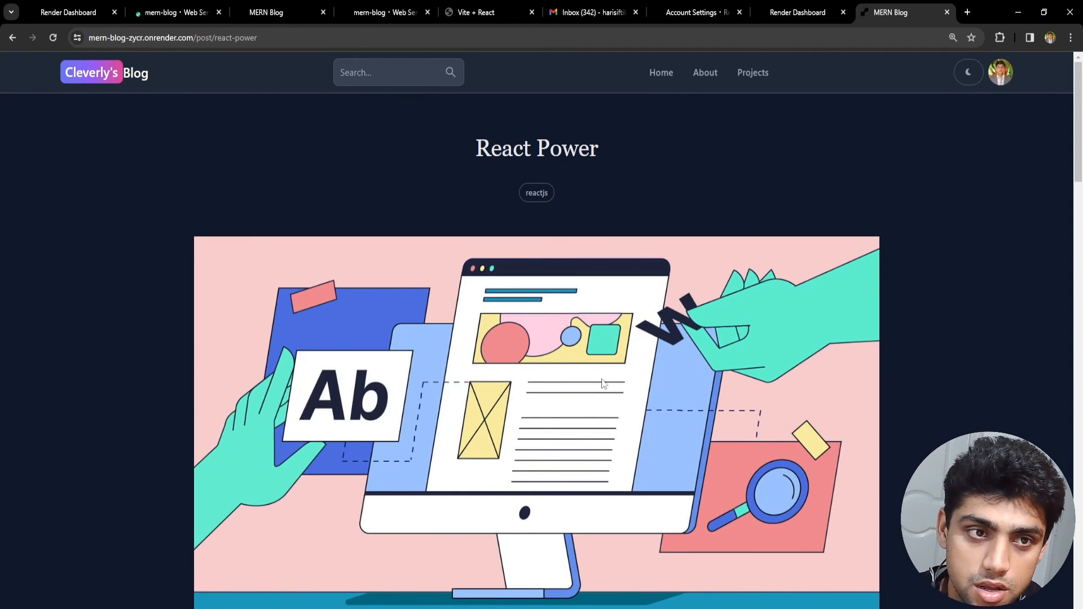
scroll(down, 3)
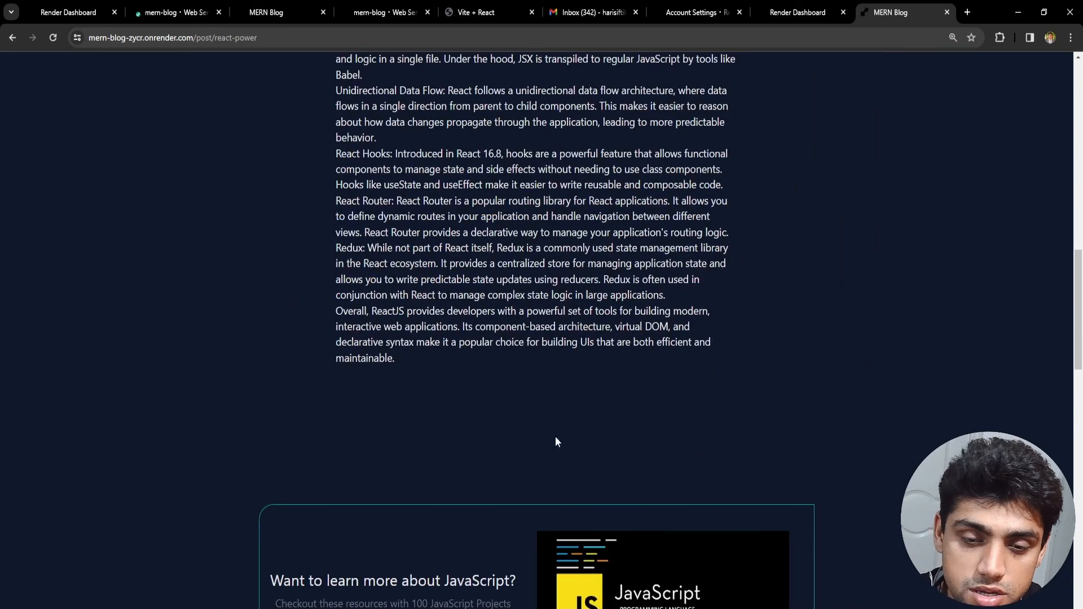
scroll(down, 3)
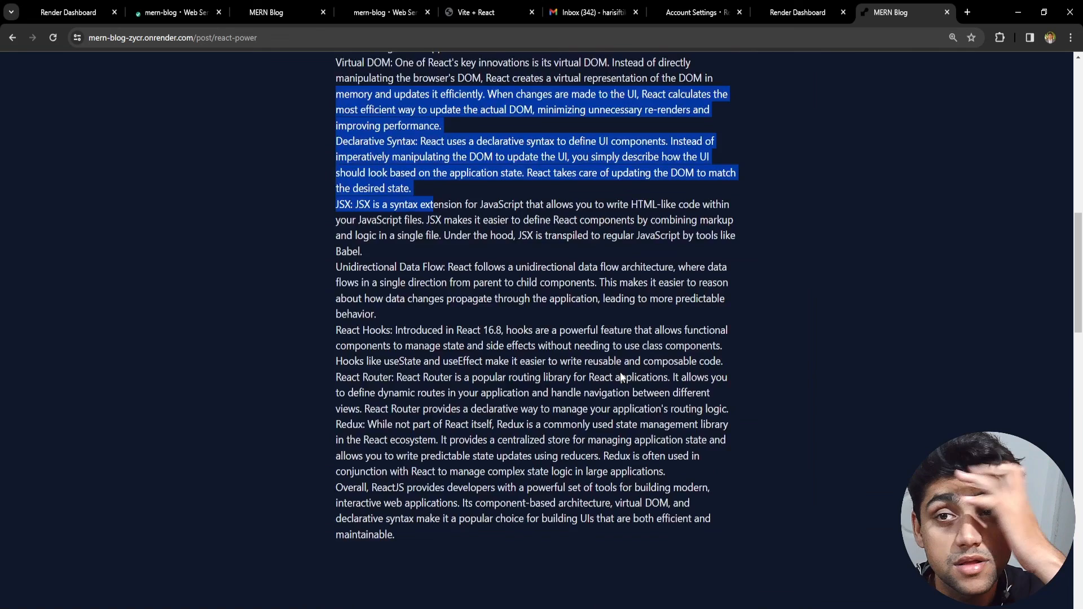
scroll(up, 3)
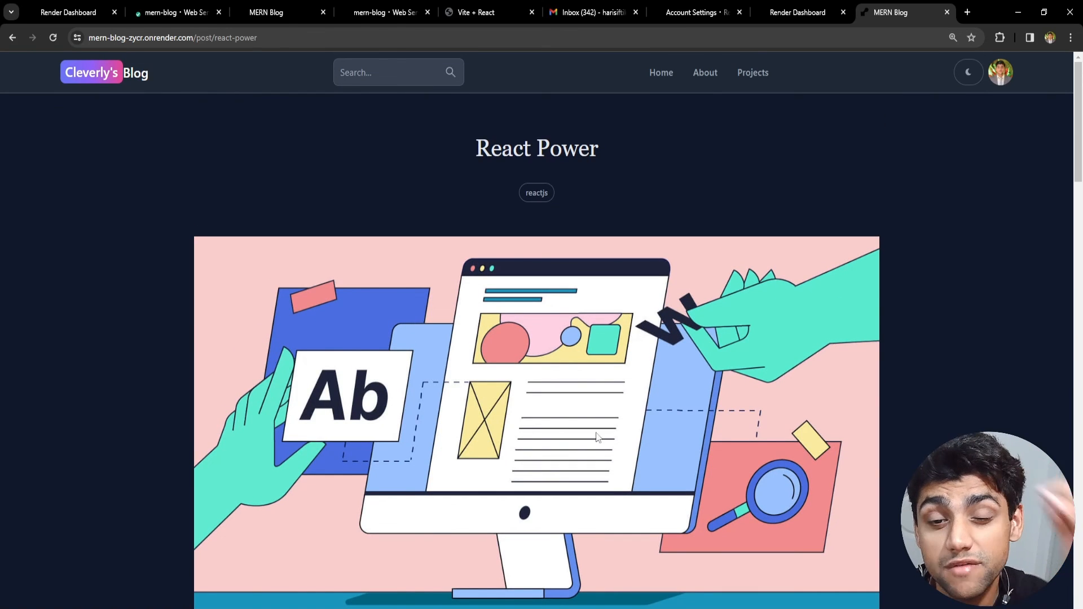